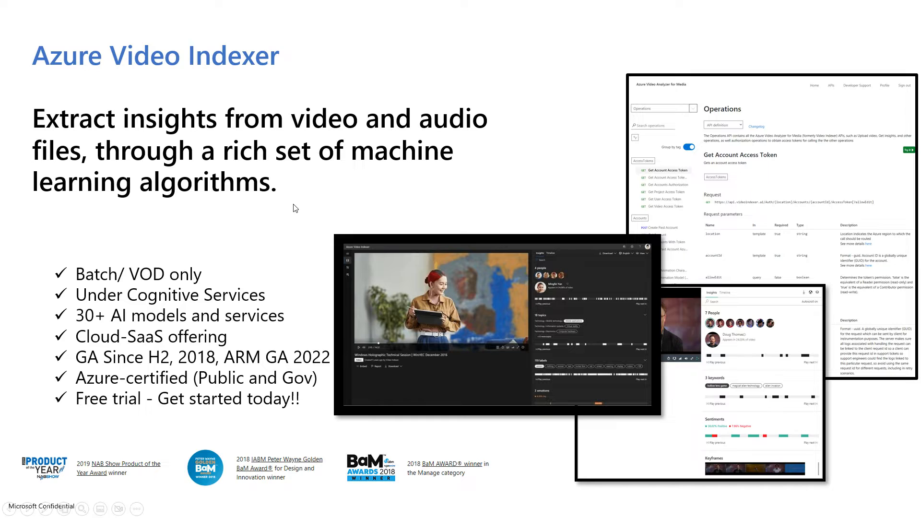
mouse_move(316, 188)
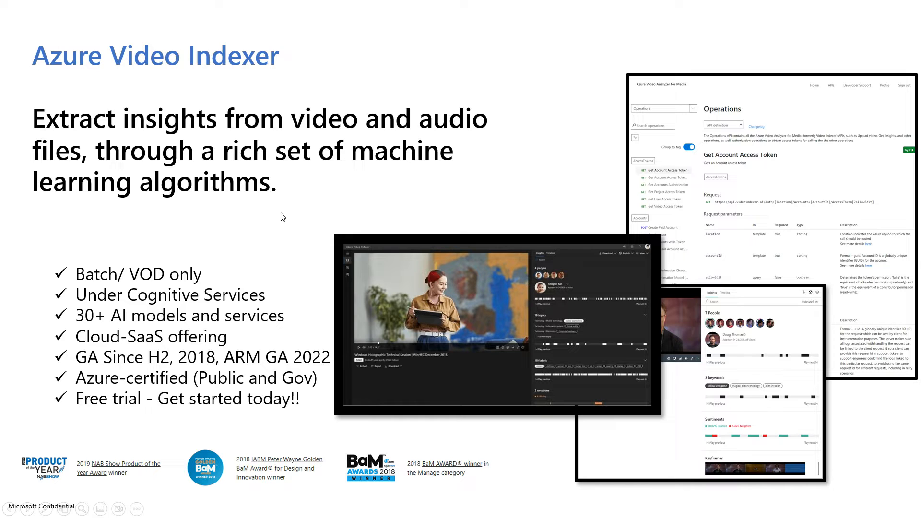
mouse_move(217, 280)
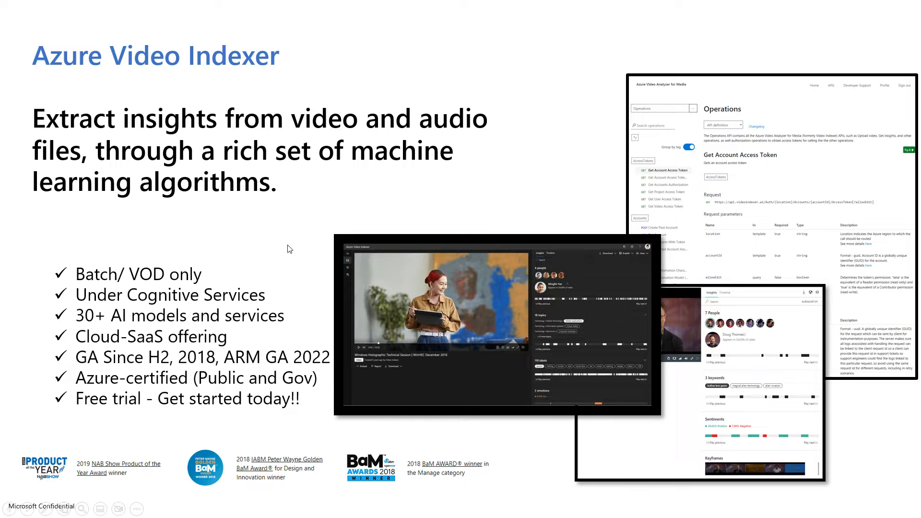
mouse_move(310, 316)
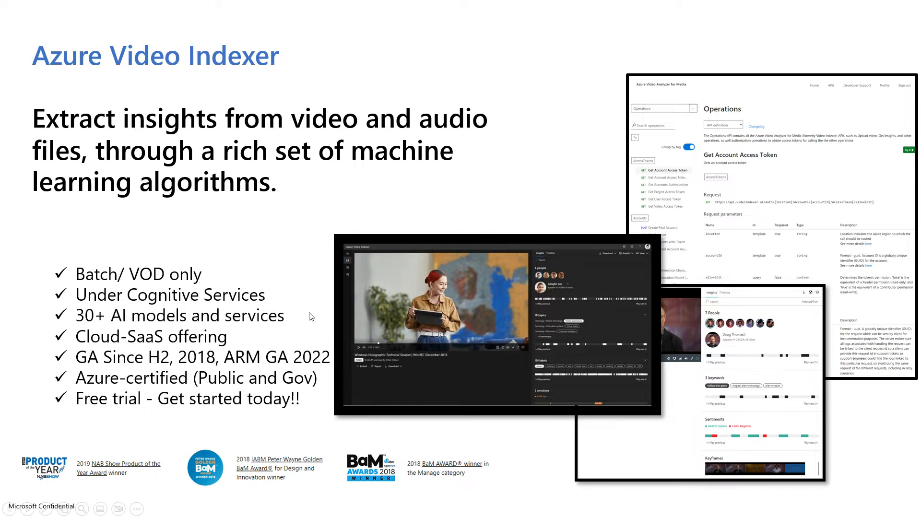
mouse_move(301, 319)
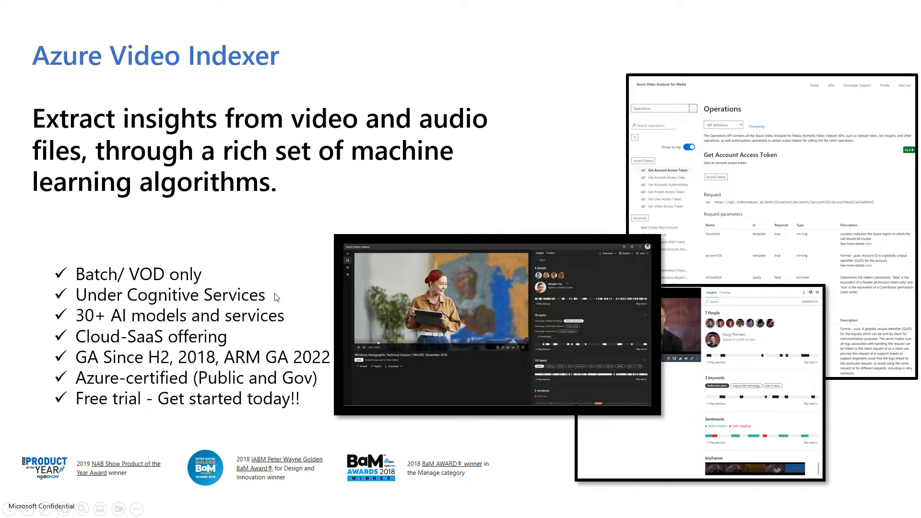
mouse_move(296, 315)
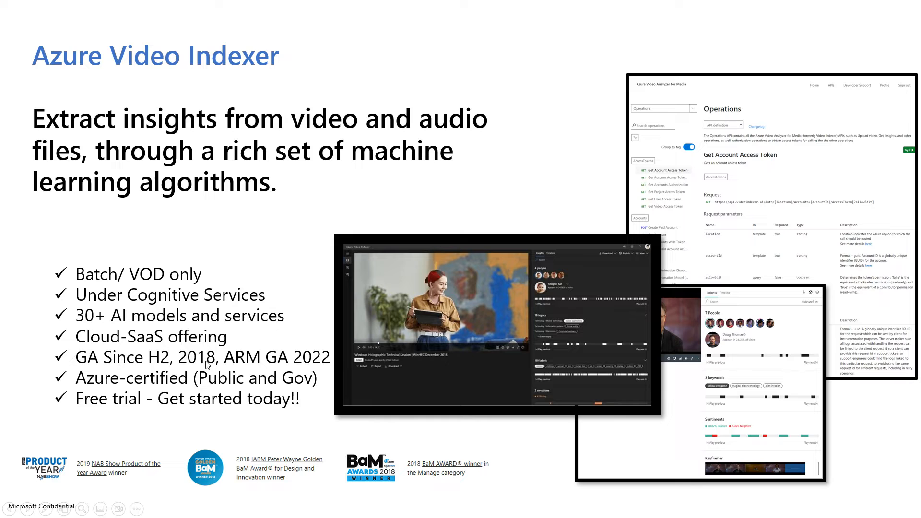
mouse_move(273, 352)
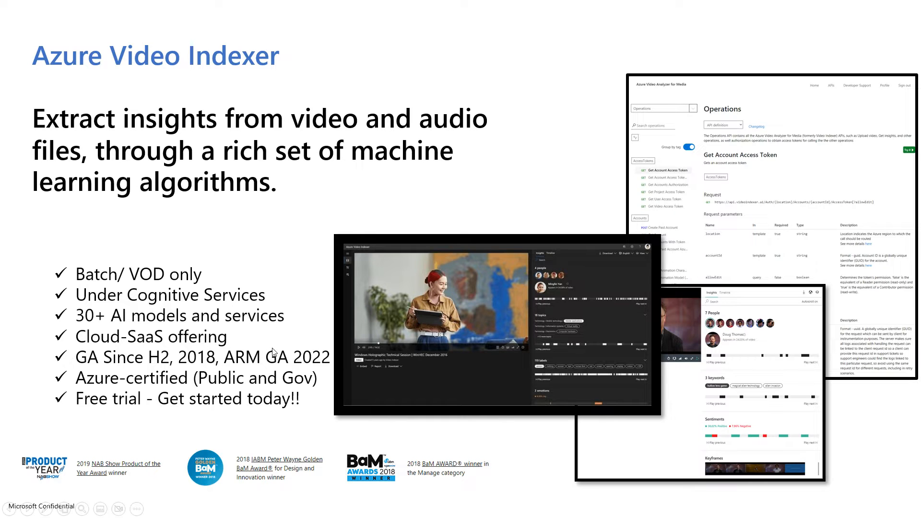
mouse_move(295, 319)
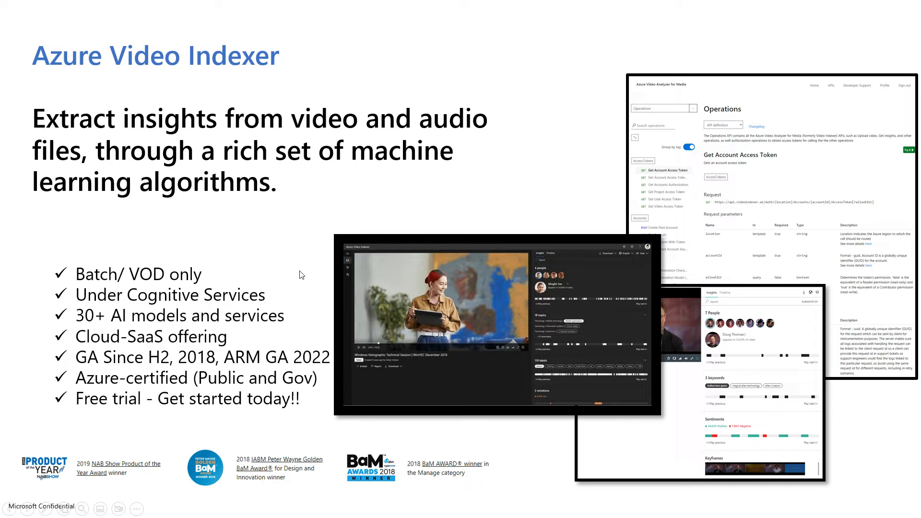
mouse_move(305, 335)
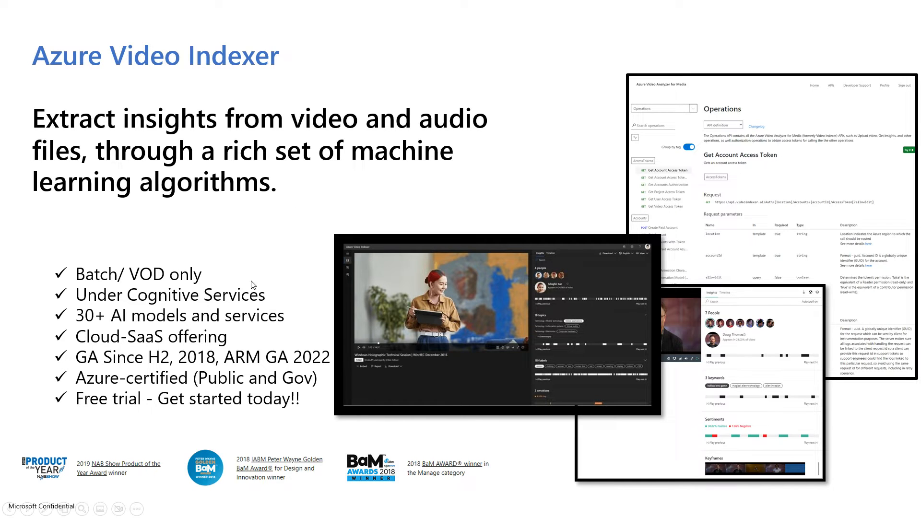
mouse_move(119, 413)
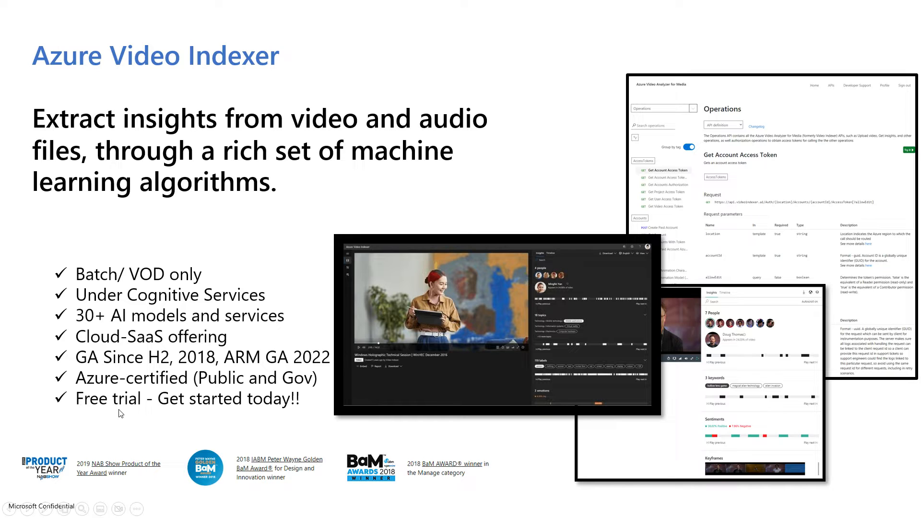
mouse_move(178, 414)
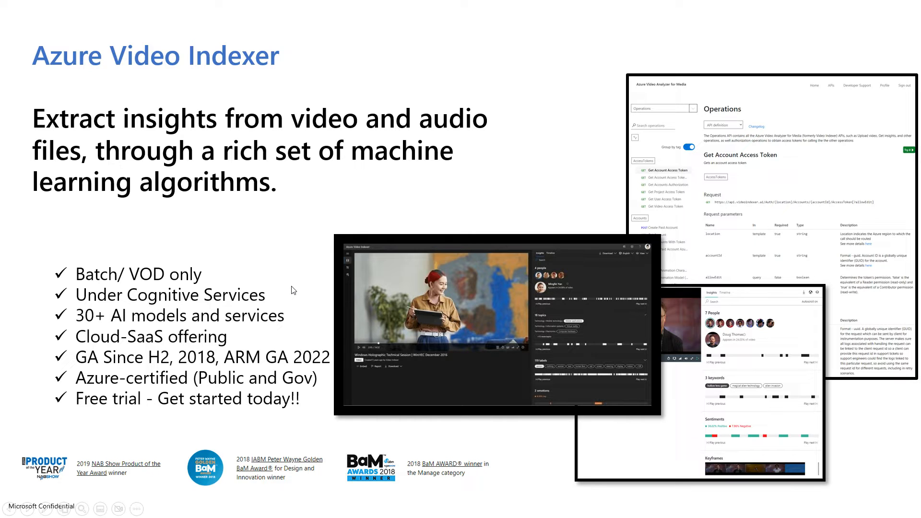
- Advance the presentation to the Integration Options slide listing Portal, Widgets and APIs
key("right")
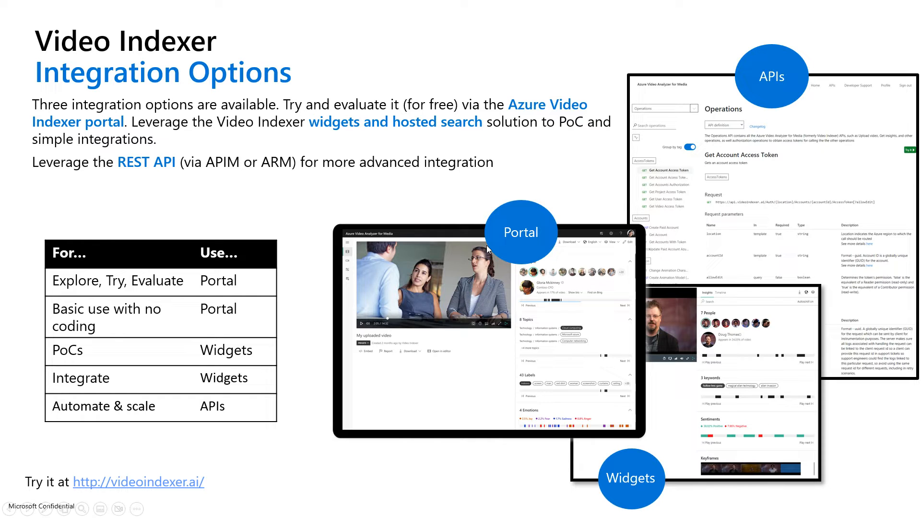
mouse_move(671, 432)
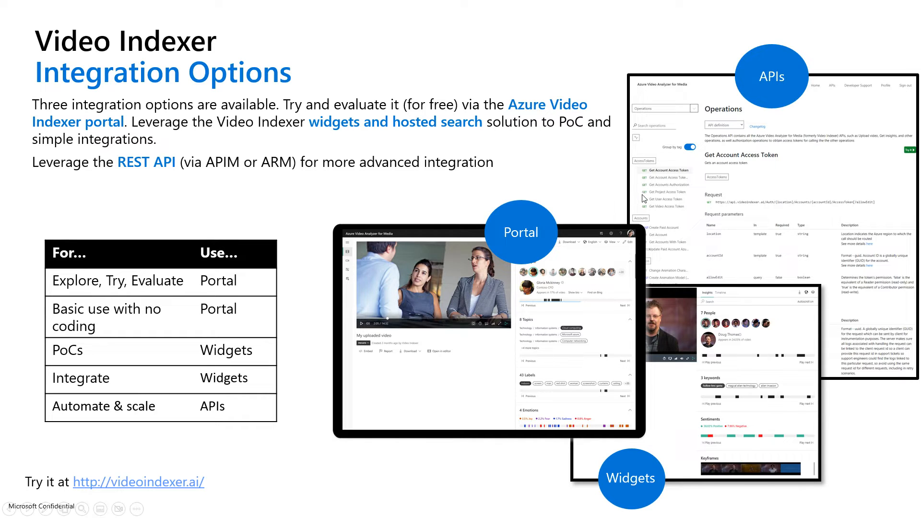
key("Right")
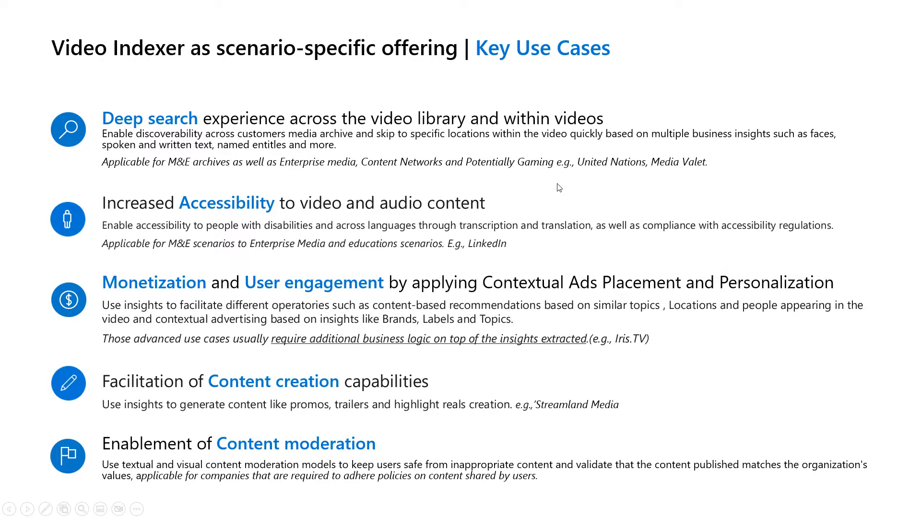
mouse_move(564, 213)
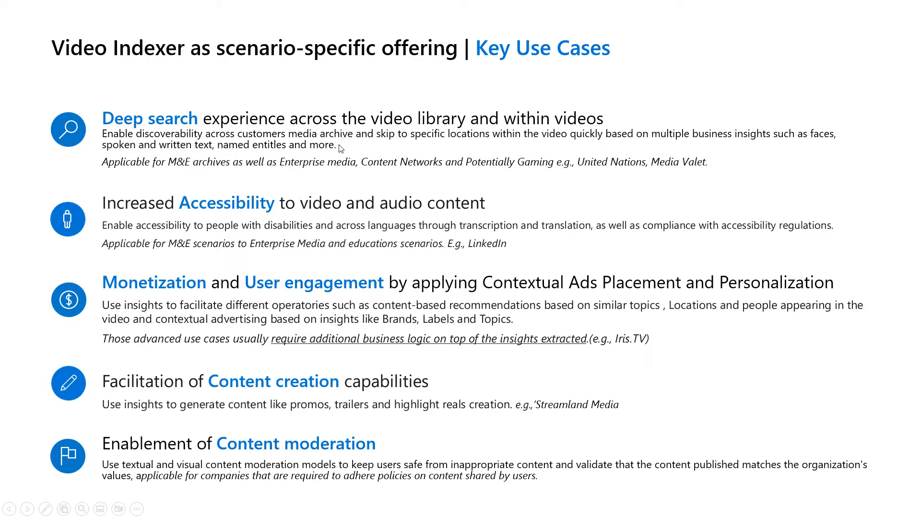
mouse_move(339, 212)
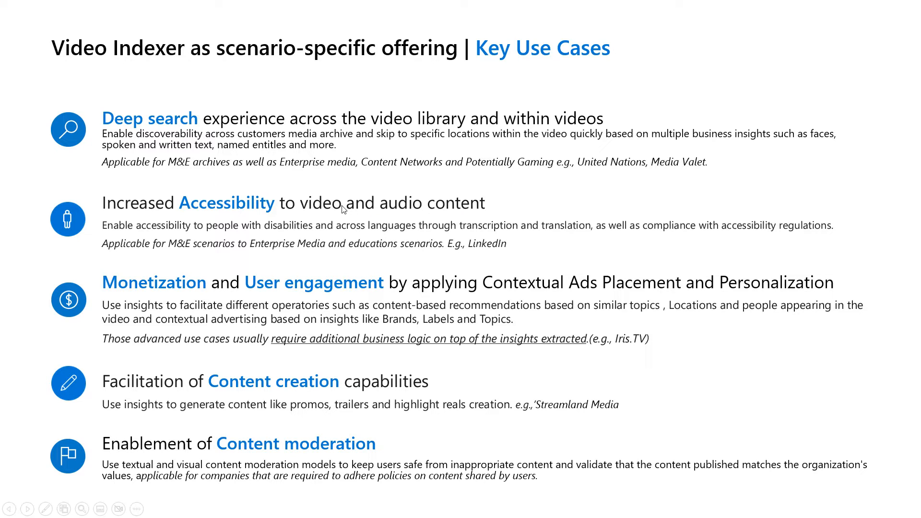
mouse_move(332, 204)
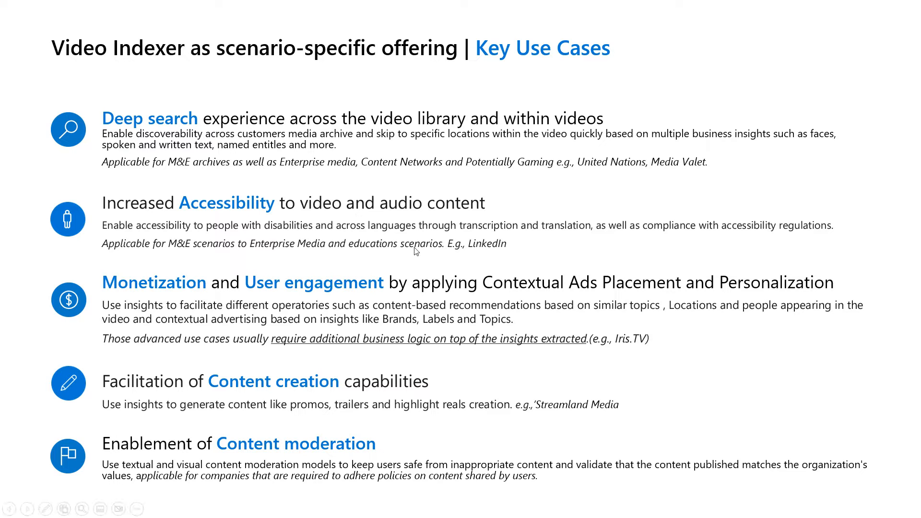
mouse_move(494, 312)
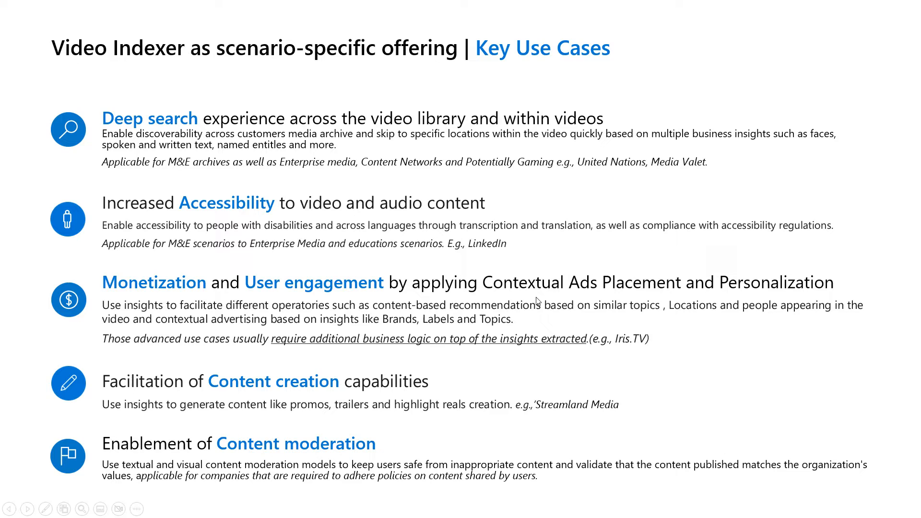
mouse_move(526, 298)
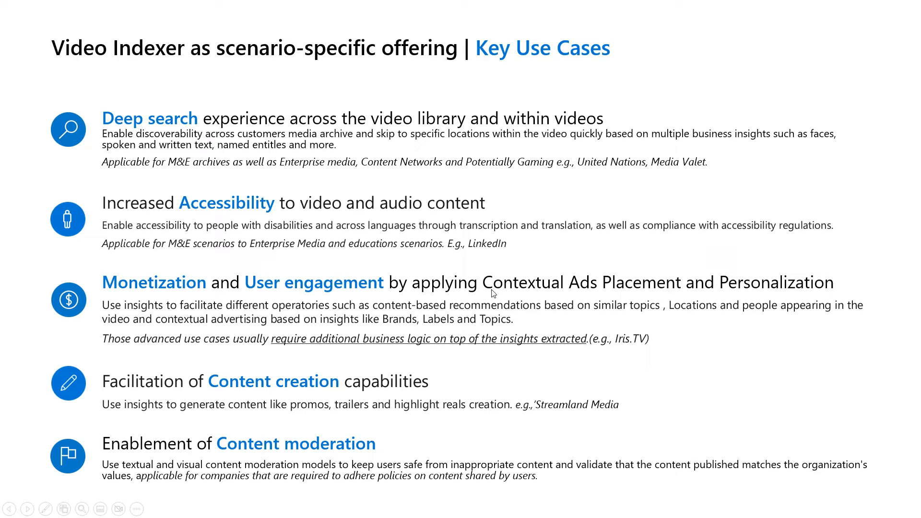
mouse_move(492, 298)
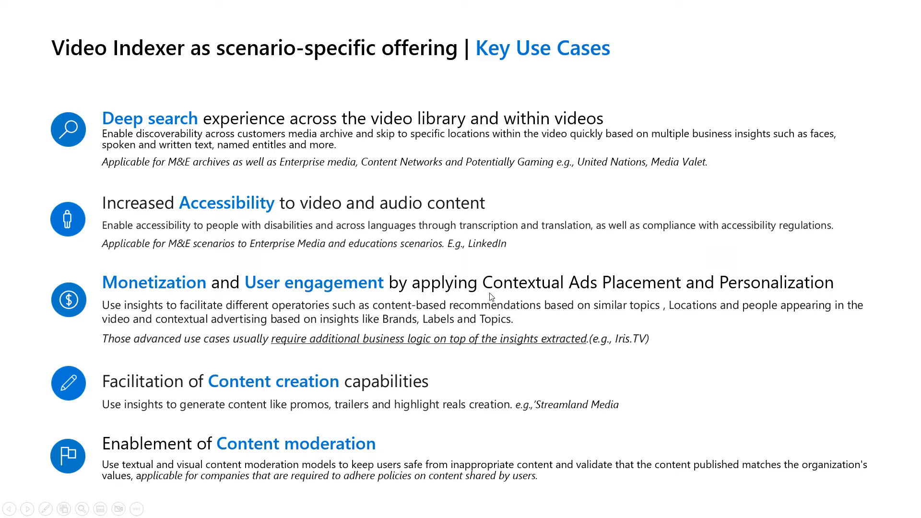
mouse_move(449, 385)
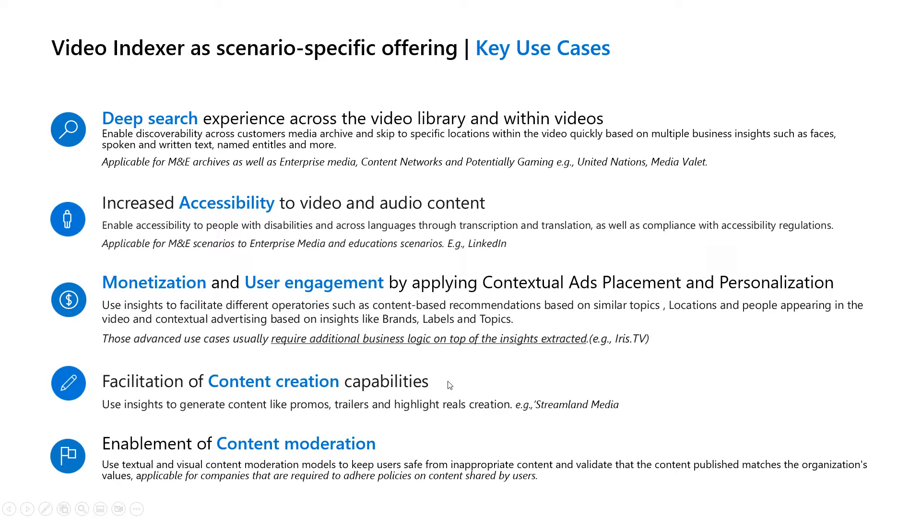
mouse_move(419, 393)
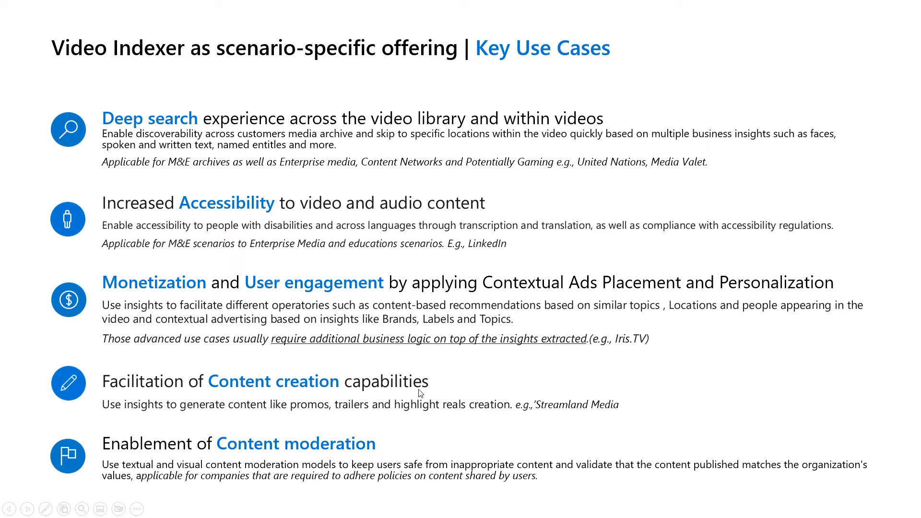
mouse_move(391, 412)
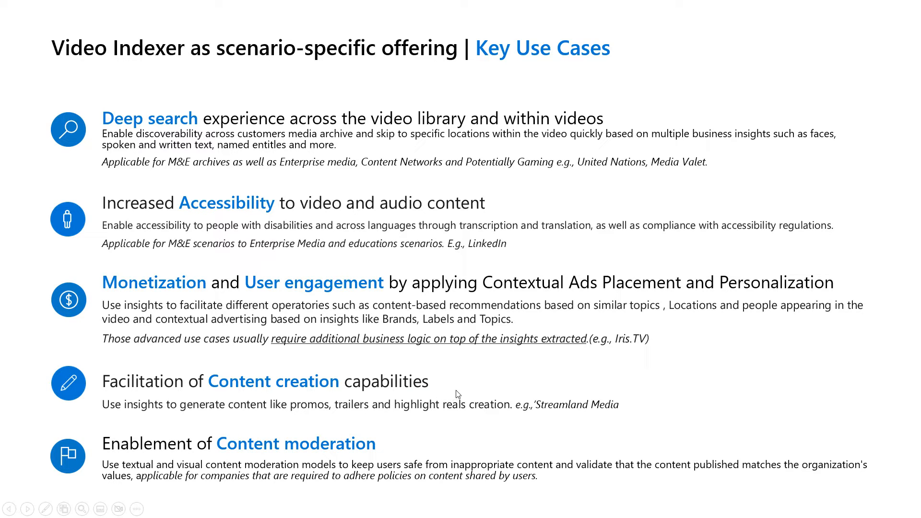
mouse_move(460, 389)
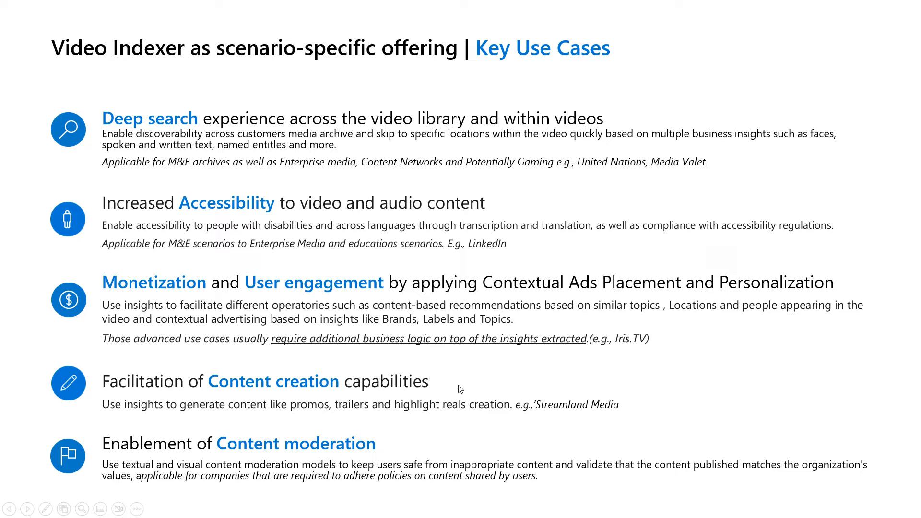
mouse_move(474, 388)
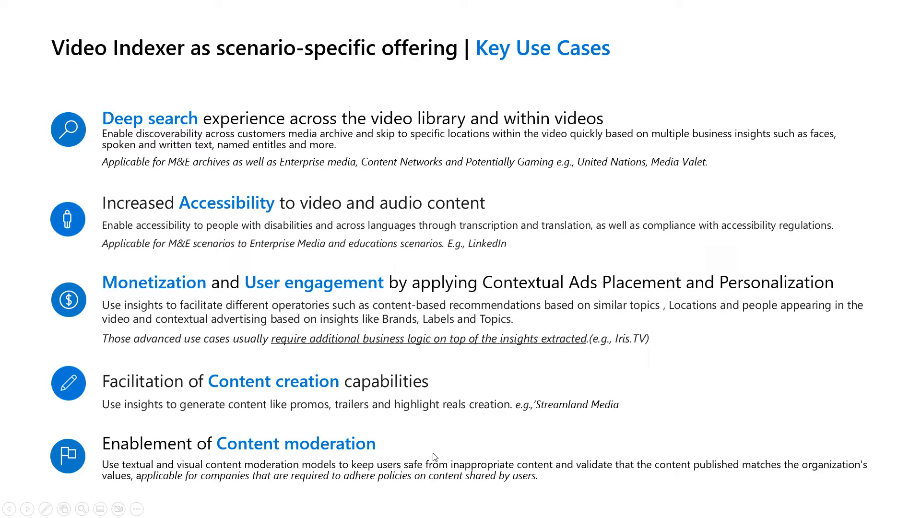
mouse_move(446, 455)
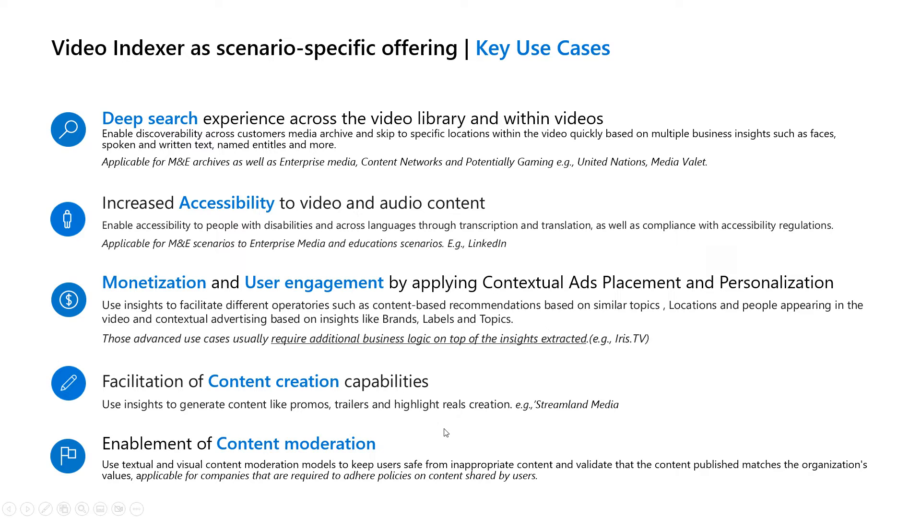
mouse_move(452, 459)
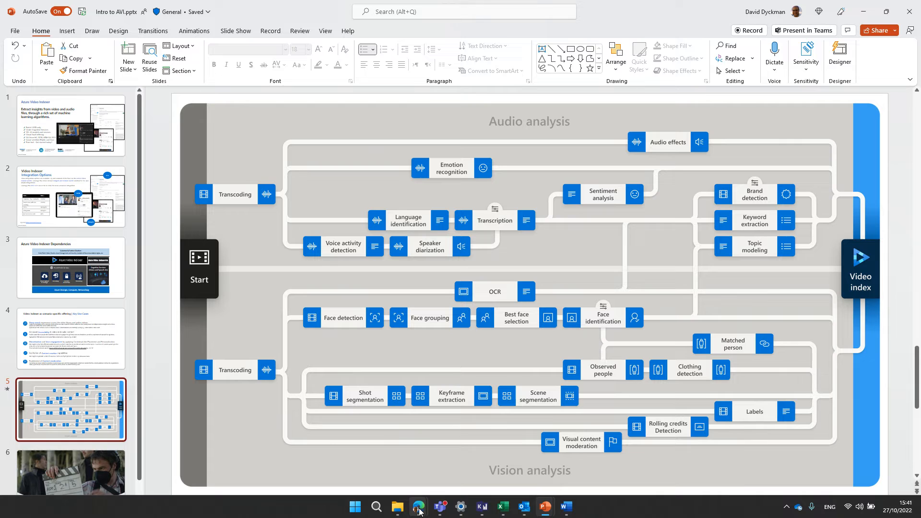
- Switch from PowerPoint to the Video Indexer media library in the browser
left_click(419, 506)
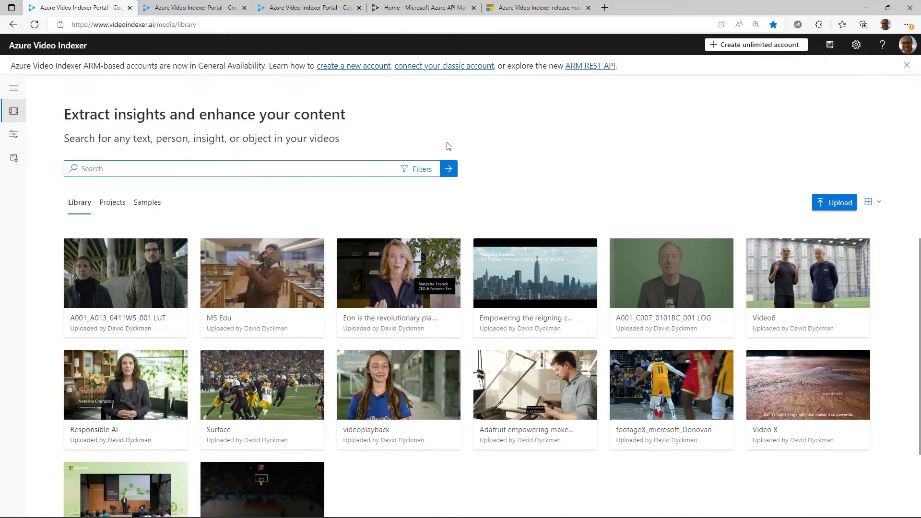
mouse_move(543, 130)
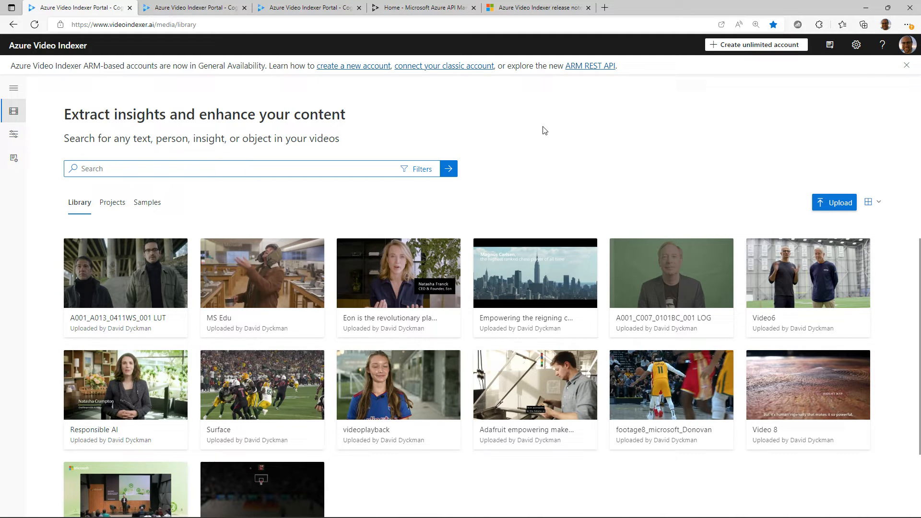
mouse_move(529, 222)
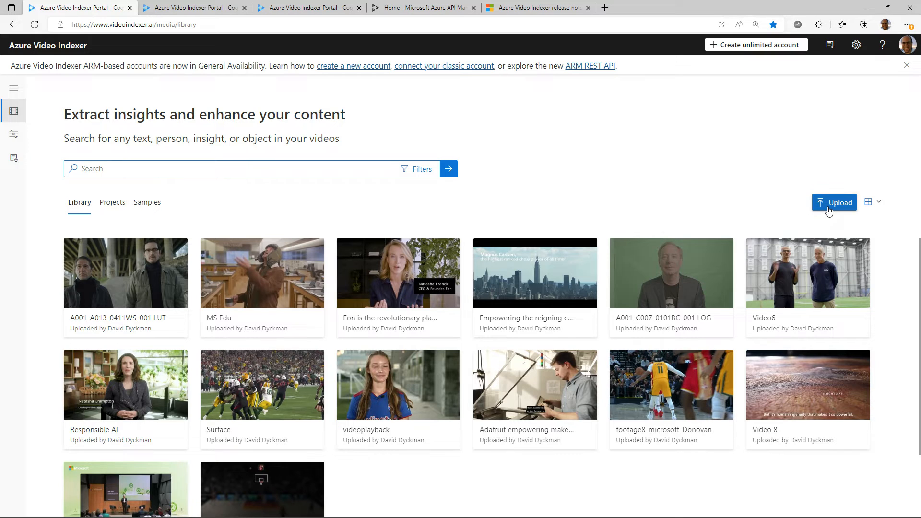
- Preview the upload panel and sample videos, then return to the account's own library
left_click(834, 202)
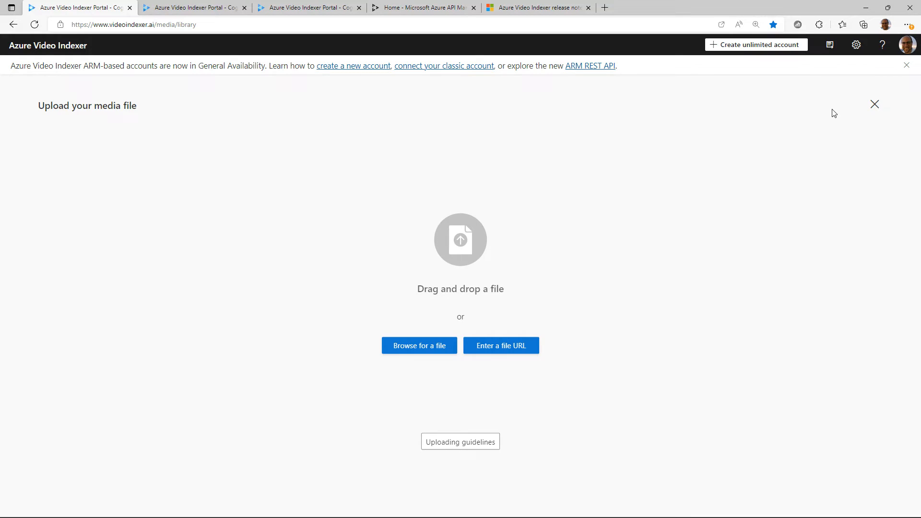
mouse_move(875, 104)
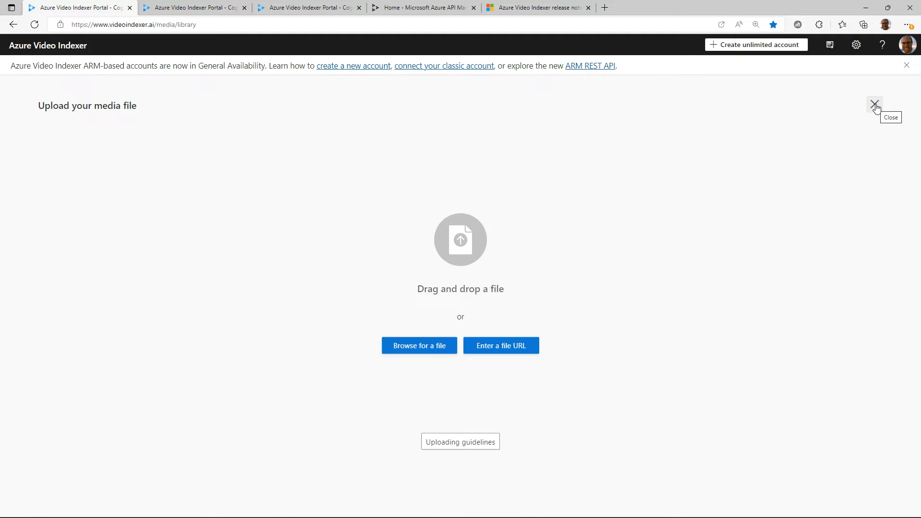
left_click(874, 104)
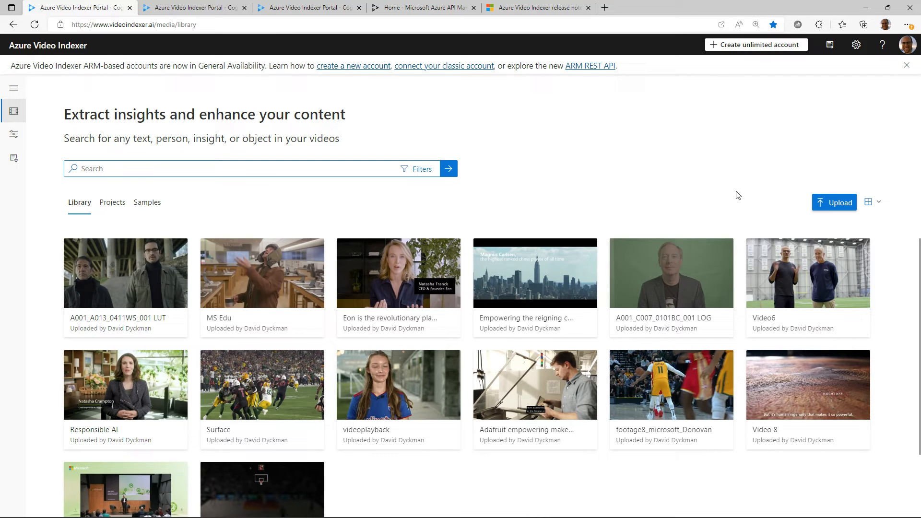
left_click(147, 202)
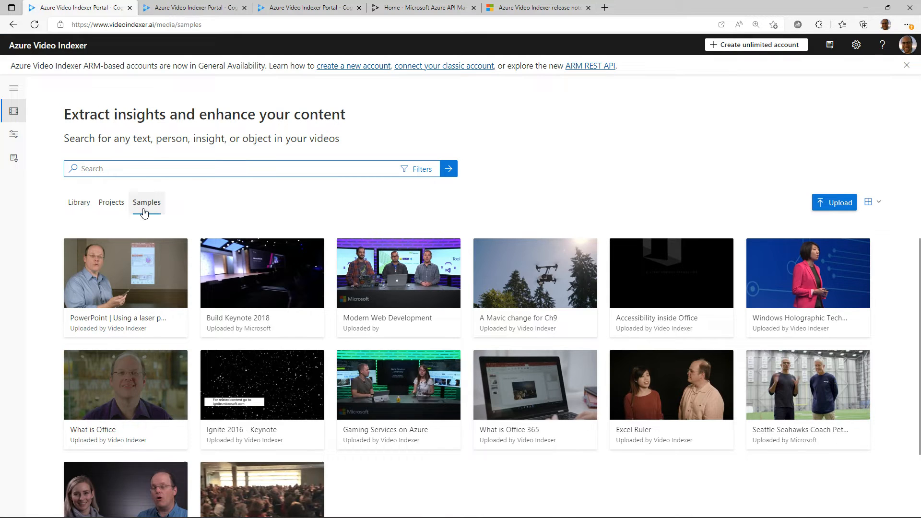
left_click(79, 202)
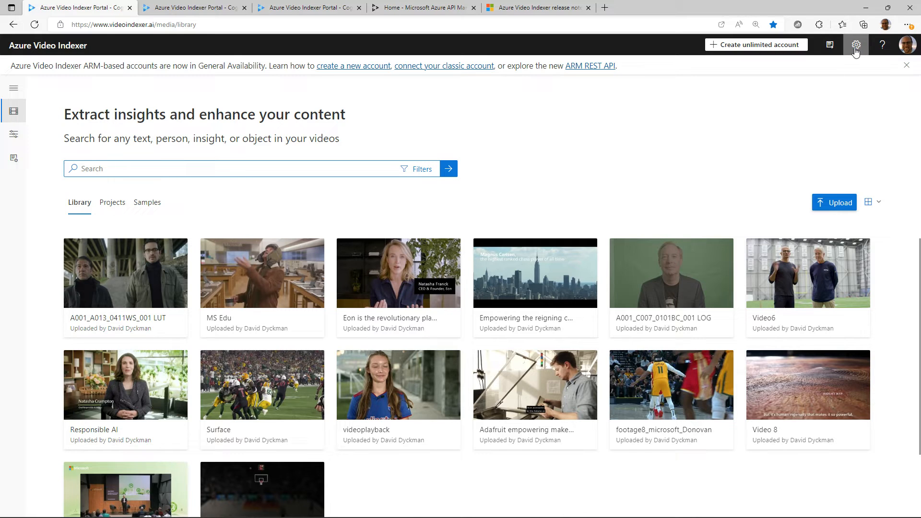
left_click(855, 45)
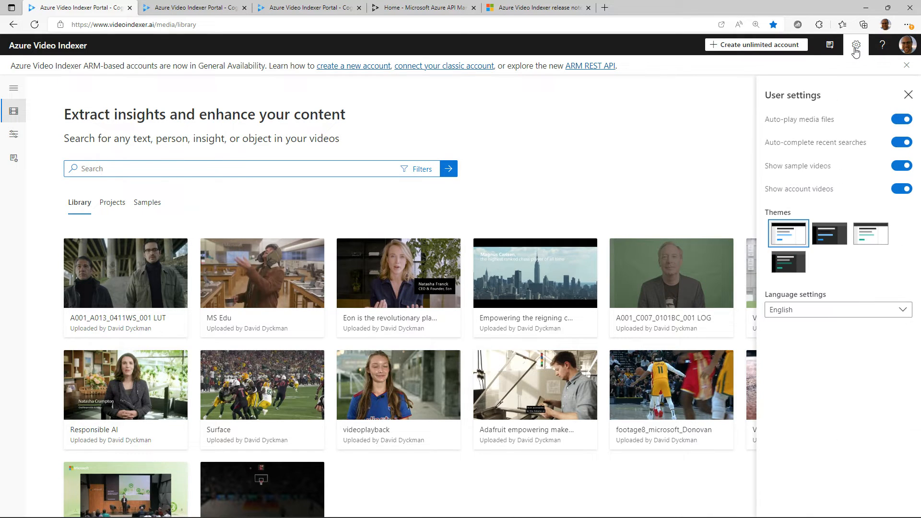
mouse_move(806, 312)
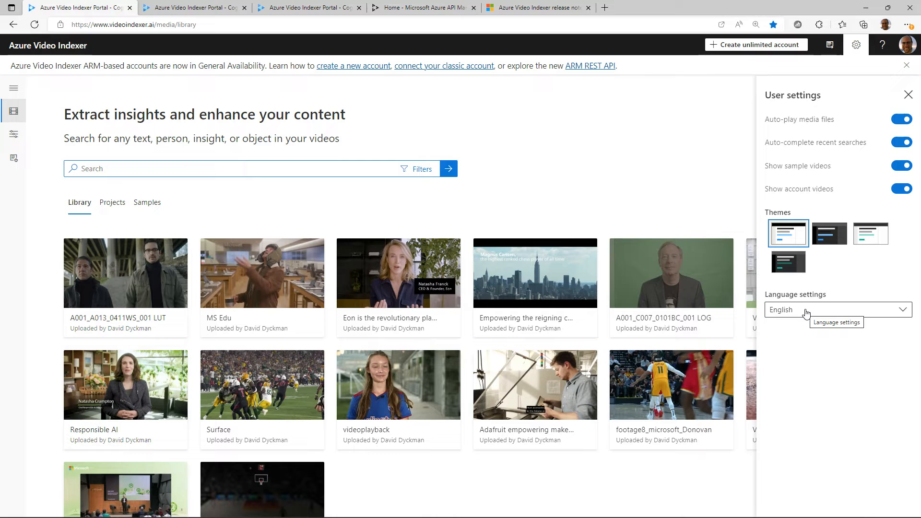
left_click(834, 310)
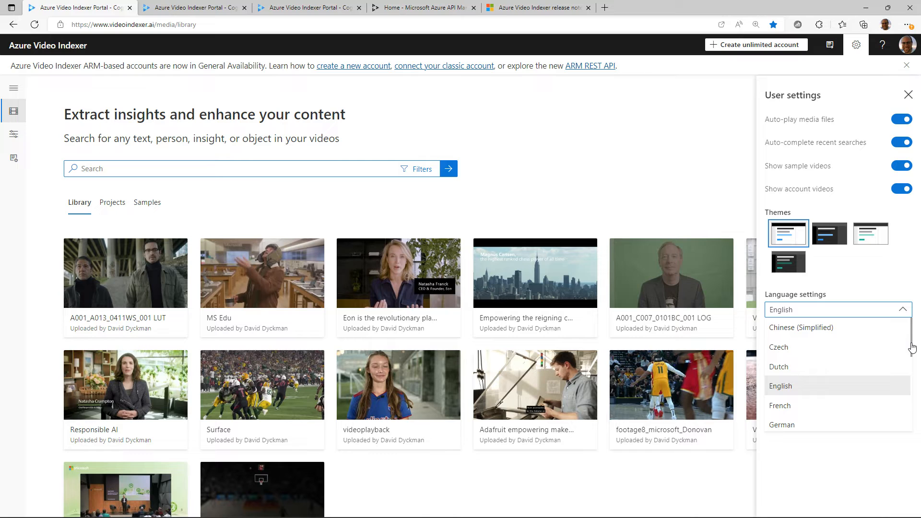
mouse_move(634, 162)
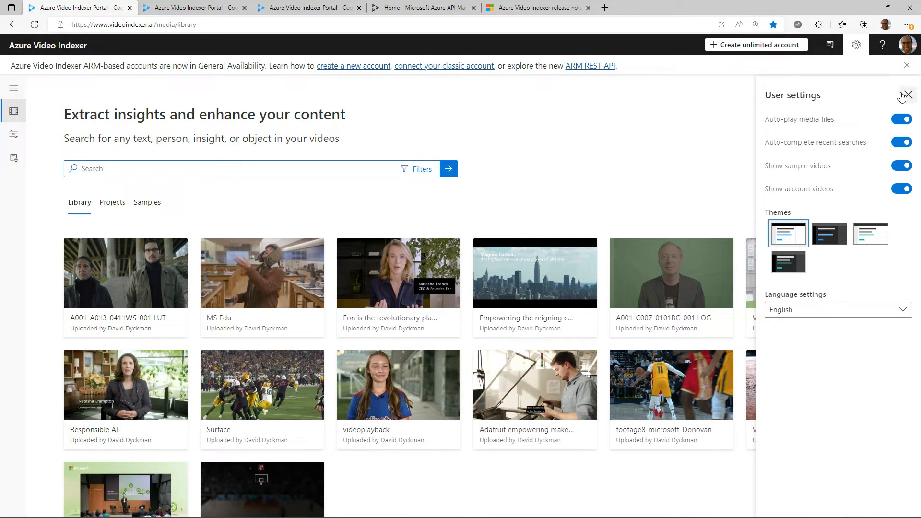
left_click(906, 96)
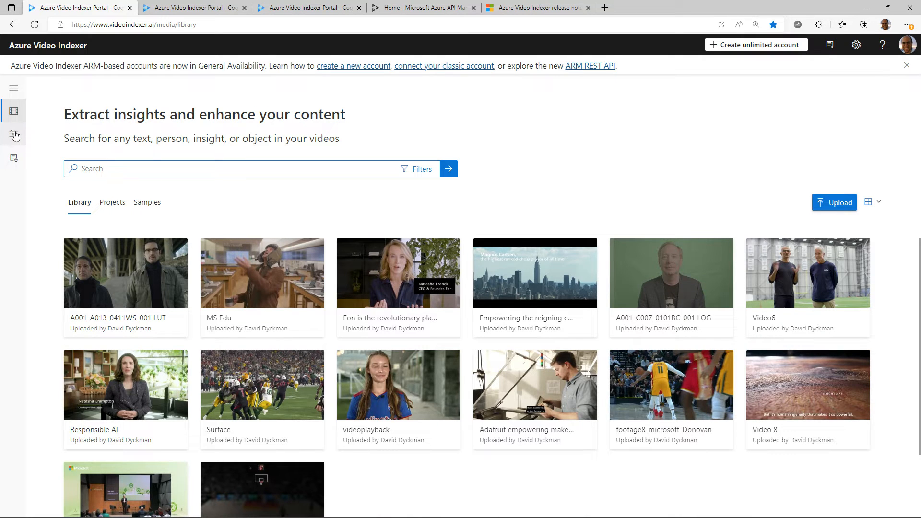
mouse_move(13, 135)
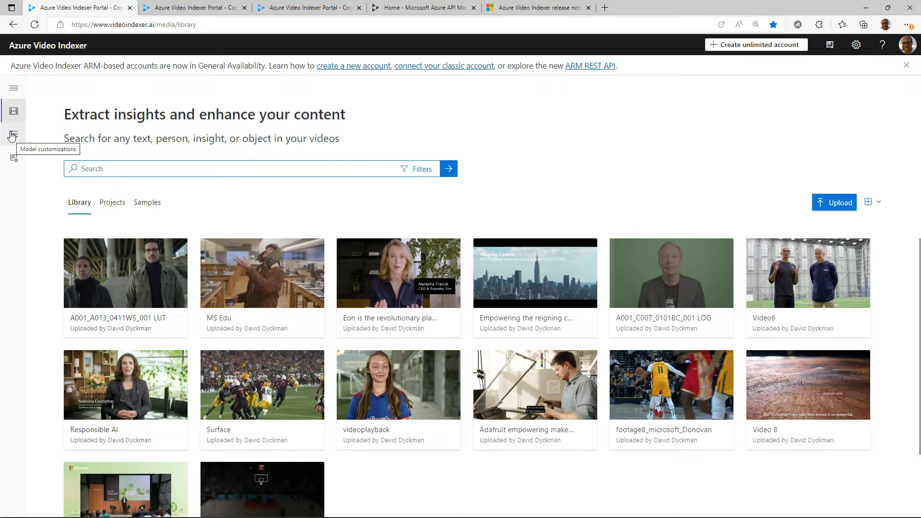
mouse_move(35, 170)
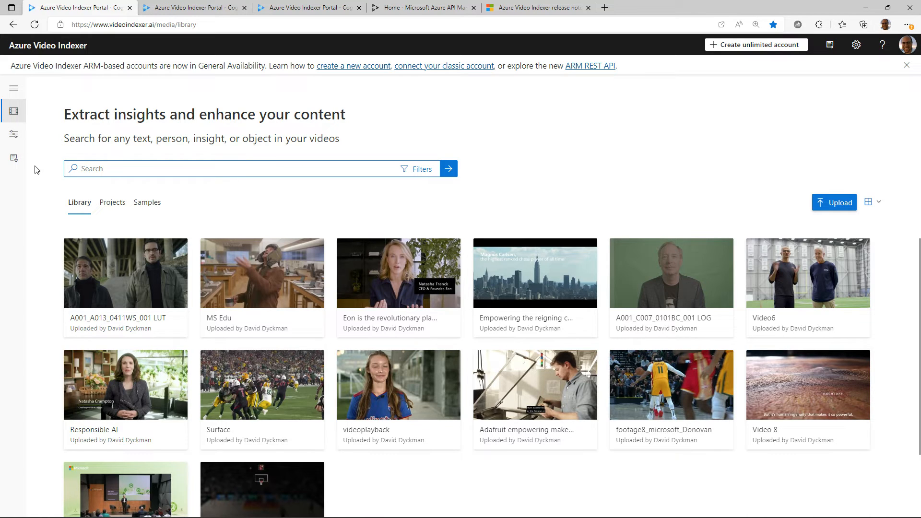
mouse_move(39, 165)
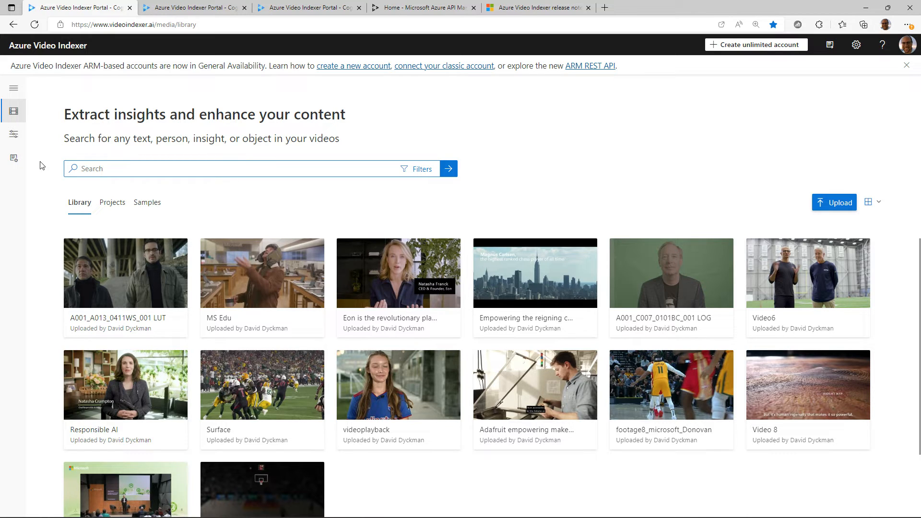
mouse_move(40, 152)
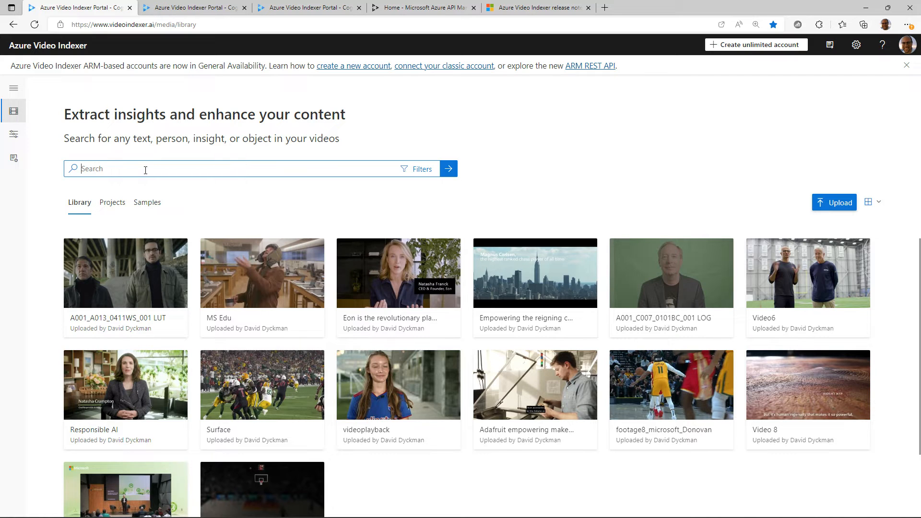
type("football")
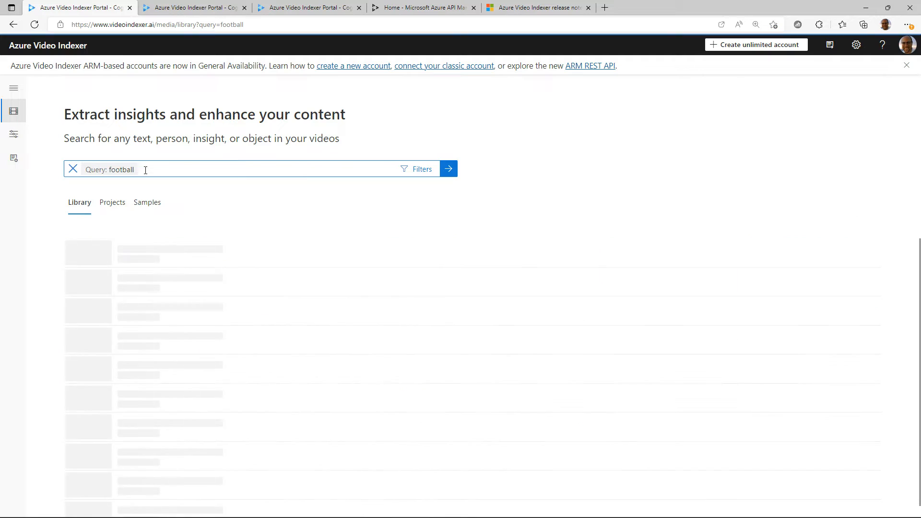
left_click(447, 169)
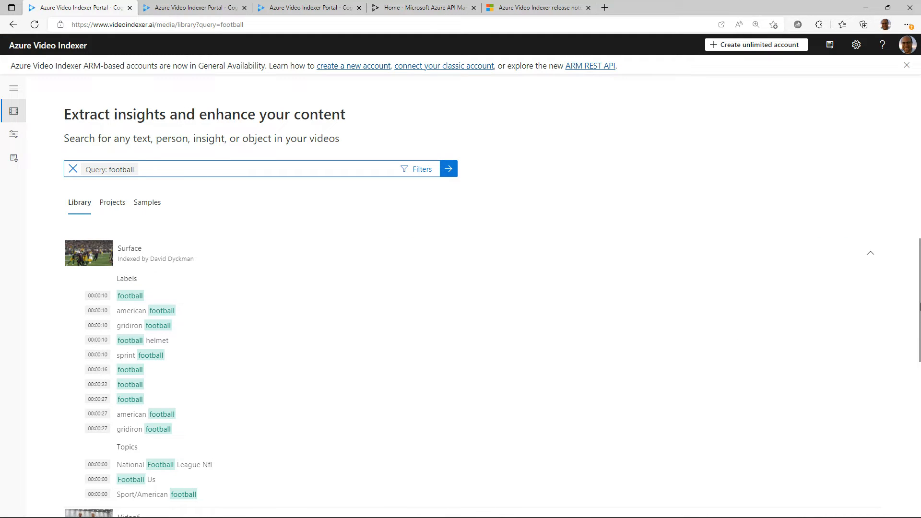
scroll("down", 3)
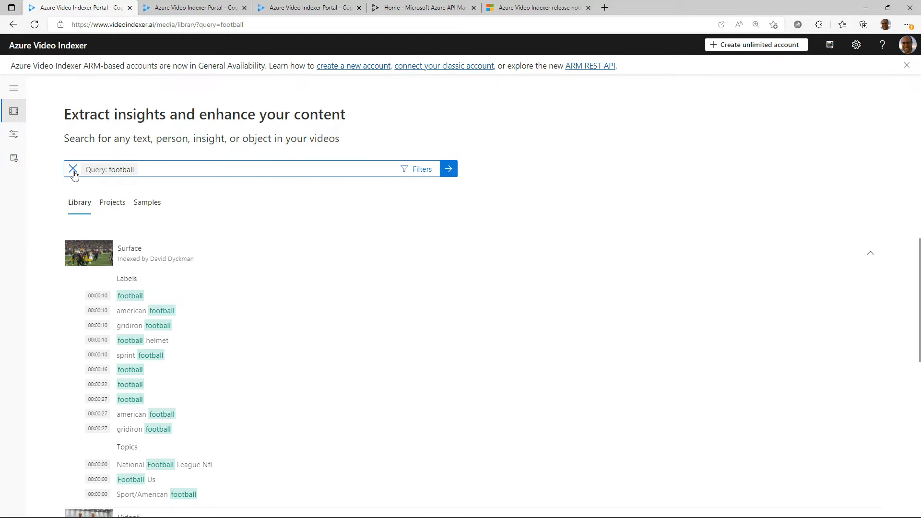
left_click(73, 170)
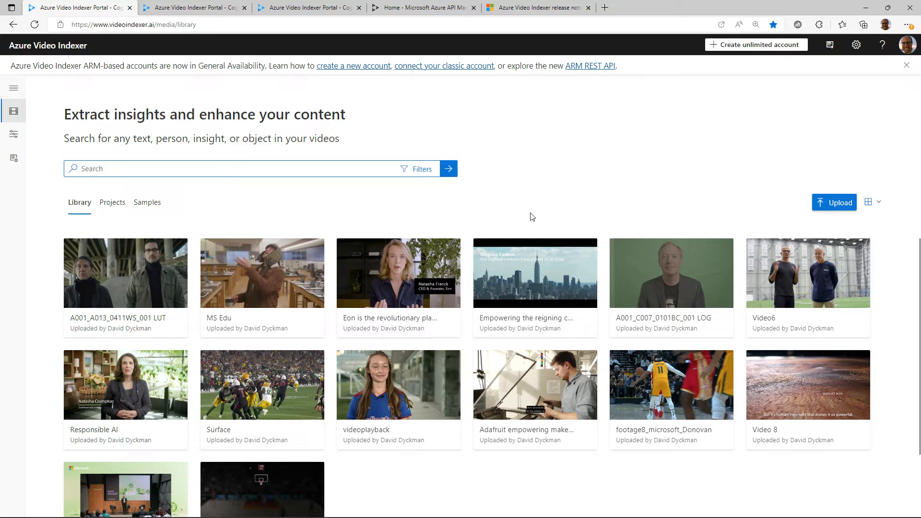
mouse_move(425, 229)
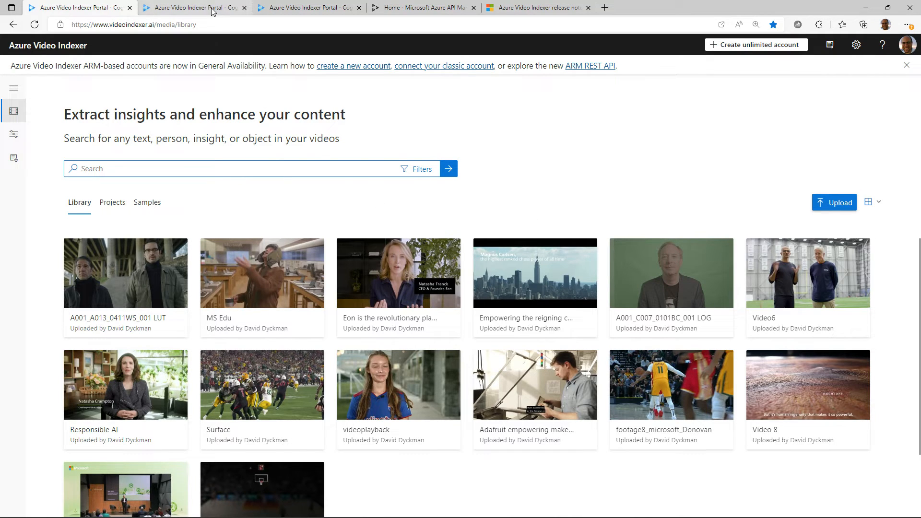
- Bring up the videoplayback insights tab showing people, locations, brands and 17 scenes
left_click(397, 384)
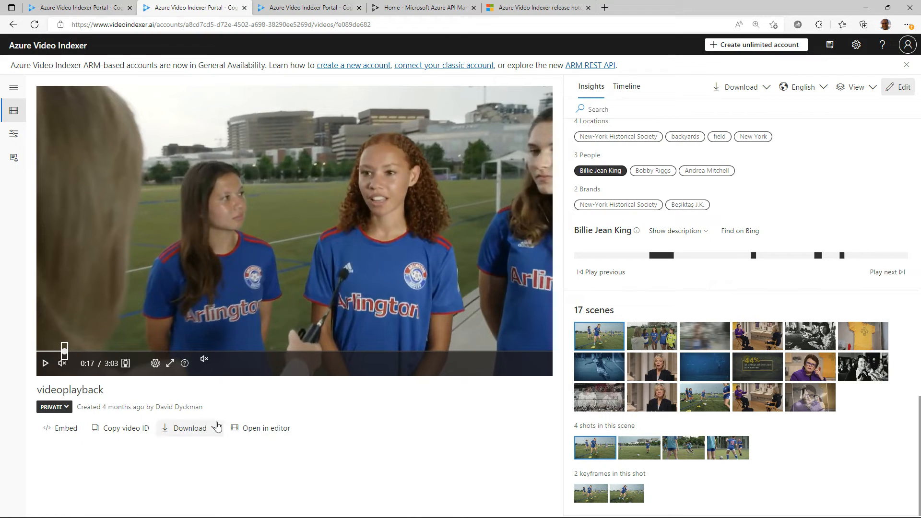
left_click(126, 363)
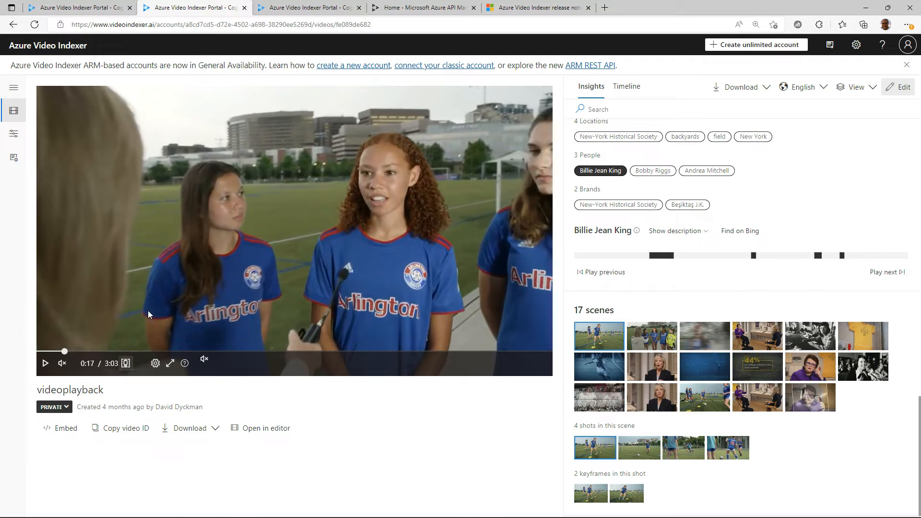
mouse_move(305, 339)
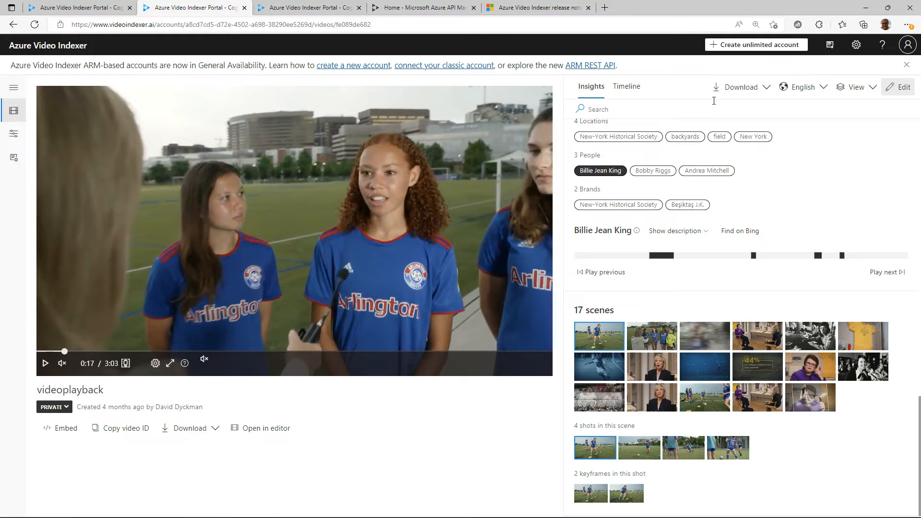
left_click(626, 86)
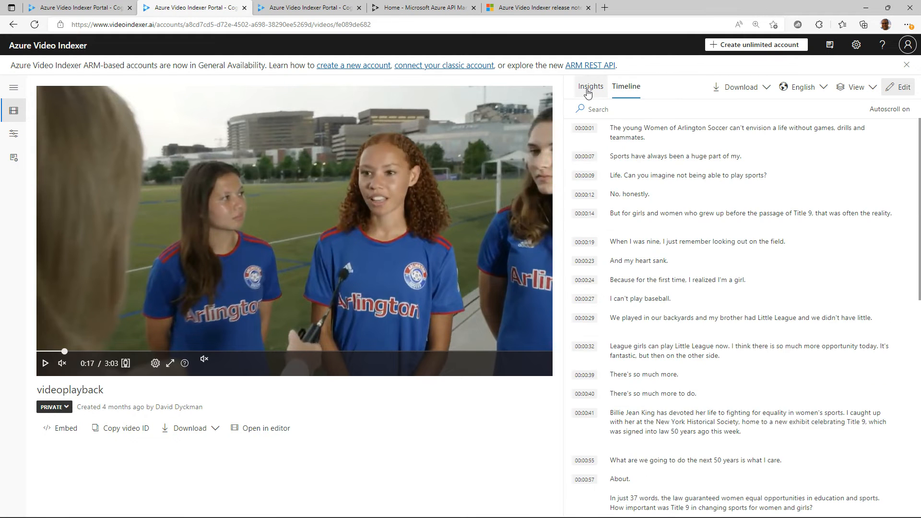
left_click(590, 86)
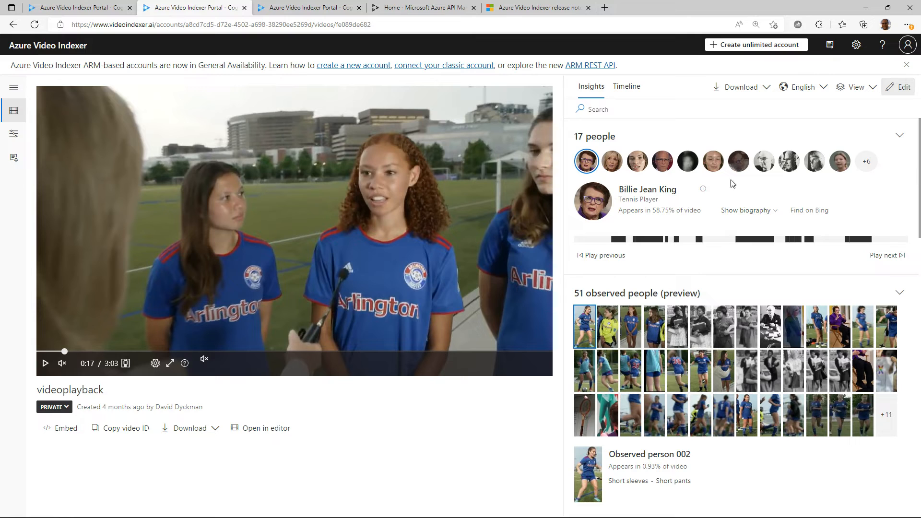
mouse_move(661, 161)
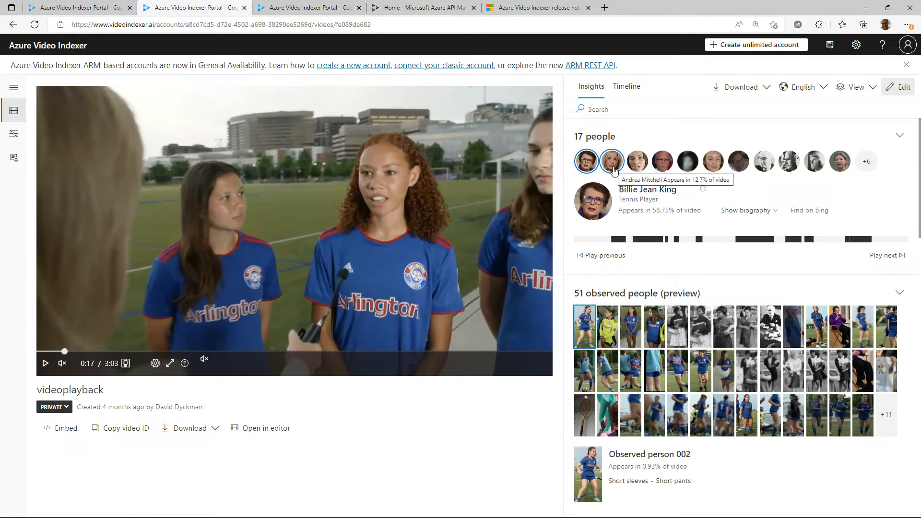
mouse_move(677, 197)
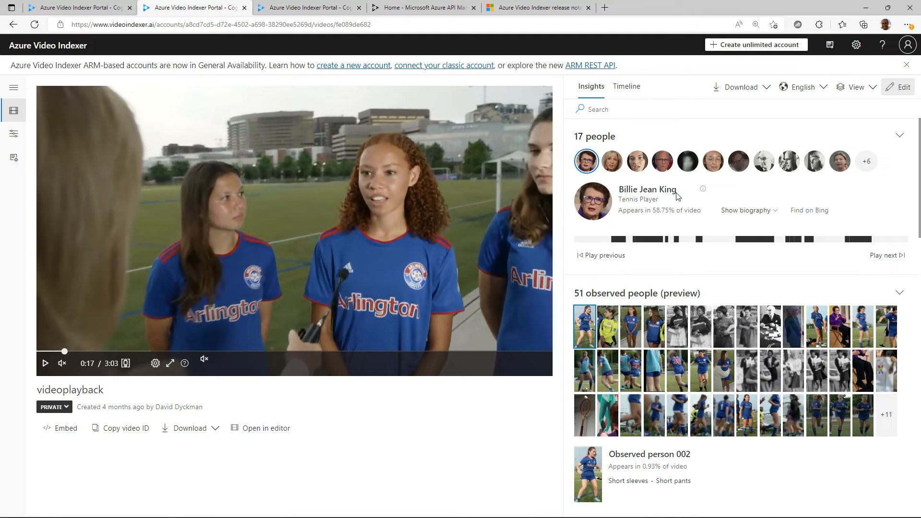
mouse_move(675, 211)
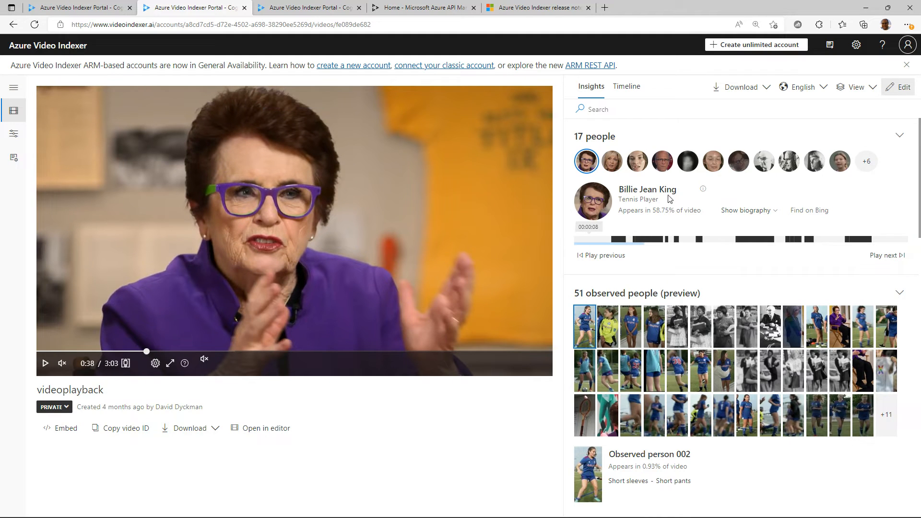
mouse_move(746, 210)
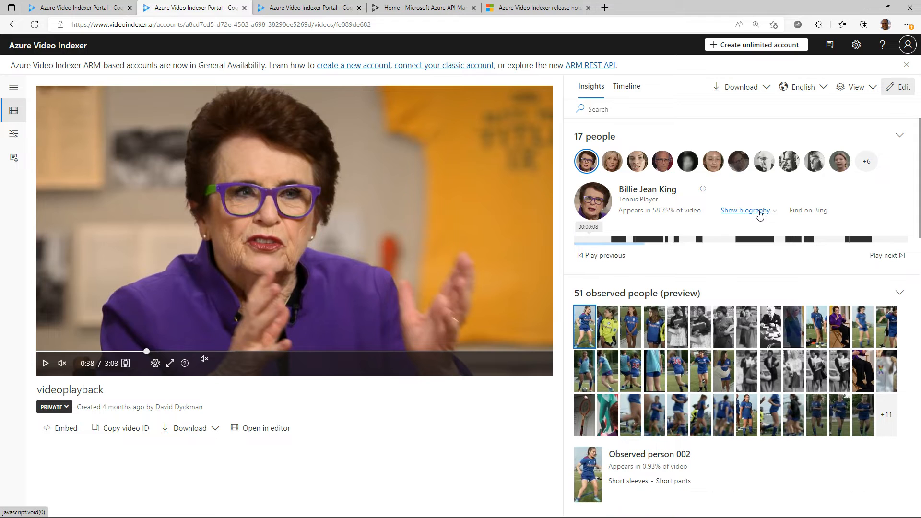
left_click(611, 161)
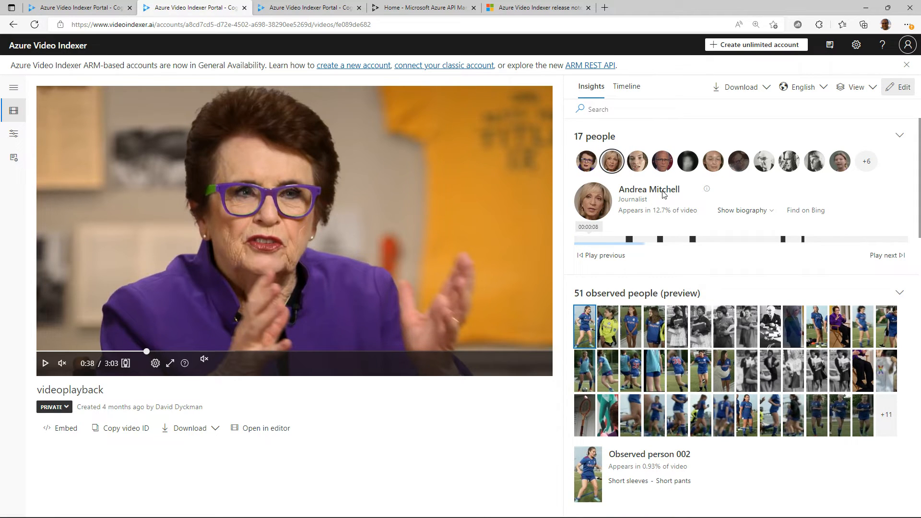
mouse_move(712, 160)
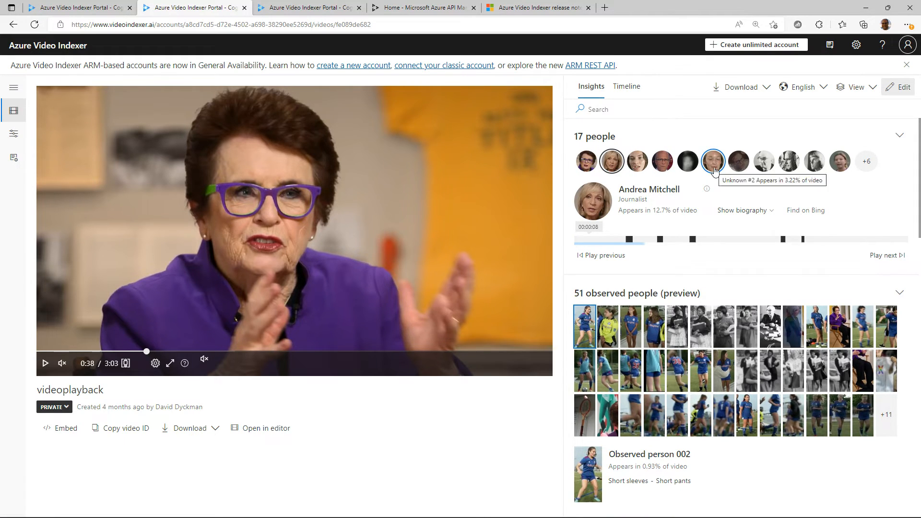
left_click(839, 161)
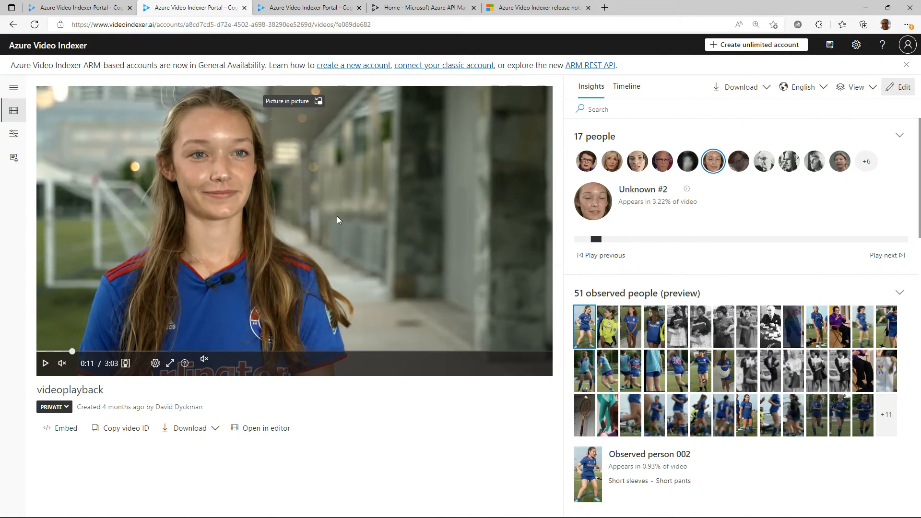
mouse_move(690, 248)
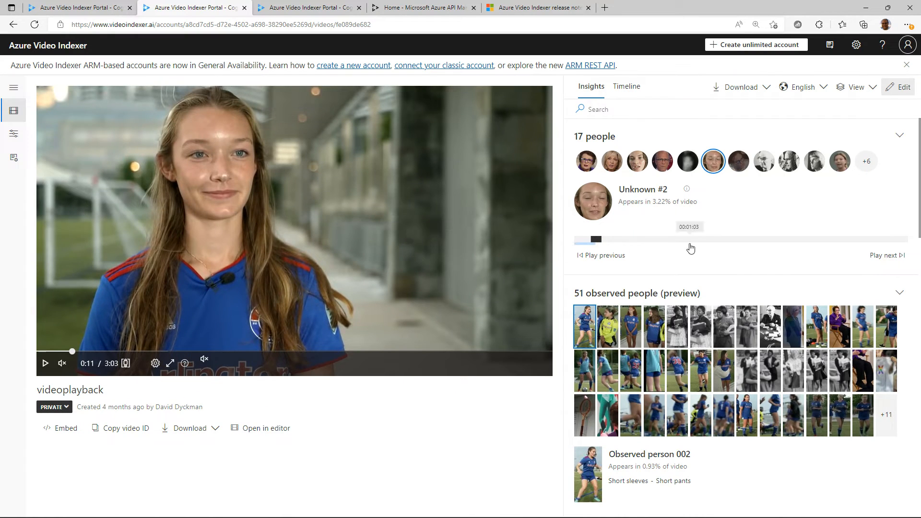
mouse_move(676, 193)
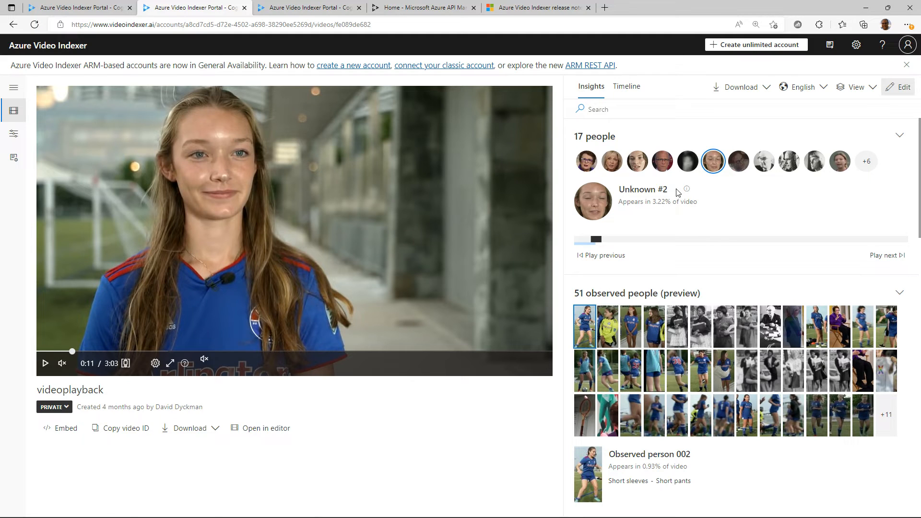
mouse_move(897, 87)
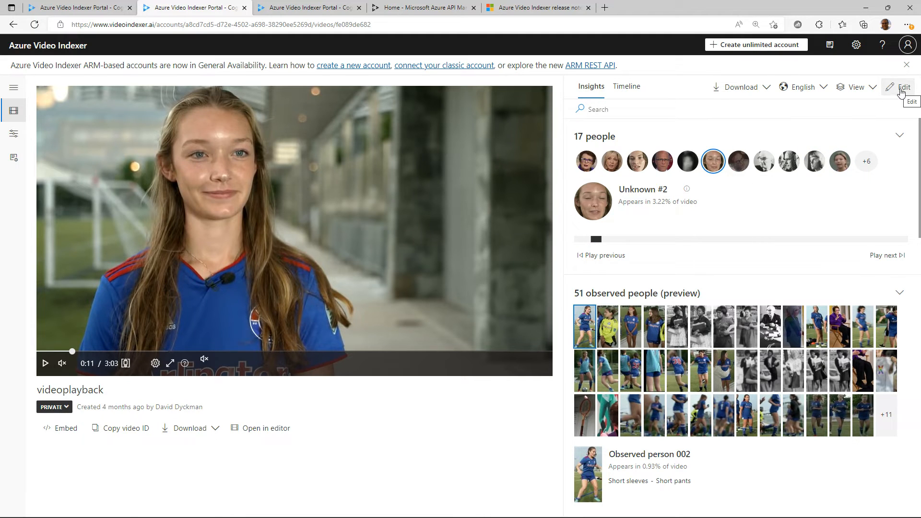
left_click(903, 87)
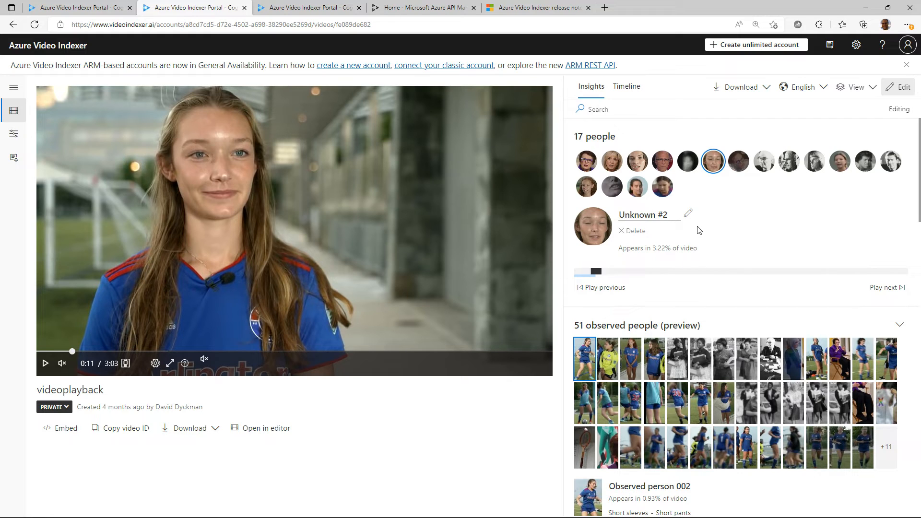
mouse_move(631, 231)
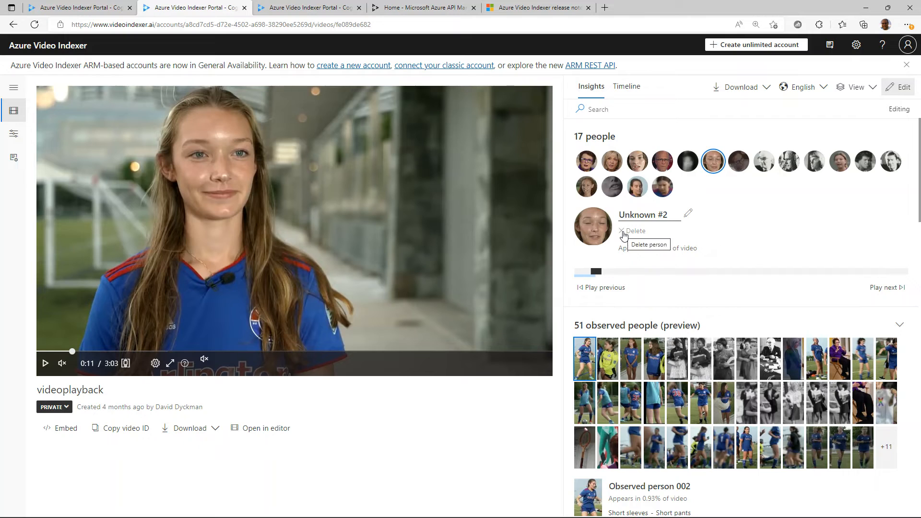
mouse_move(781, 218)
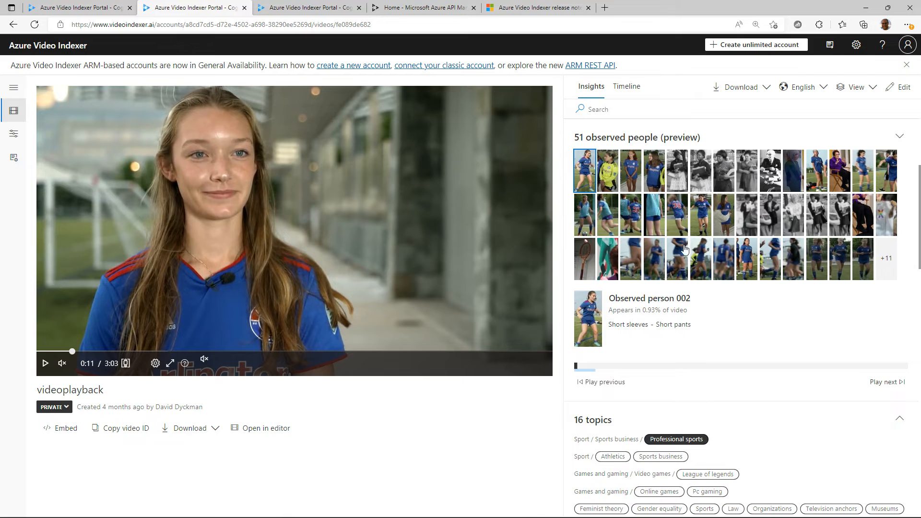
mouse_move(673, 334)
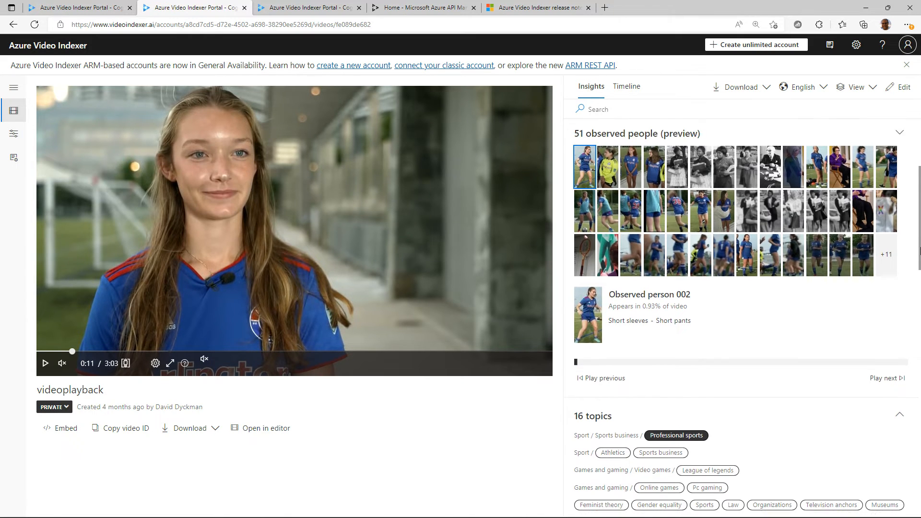
- Browse topics, audio effects and keywords, then pause playback at 1:19
scroll("down", 3)
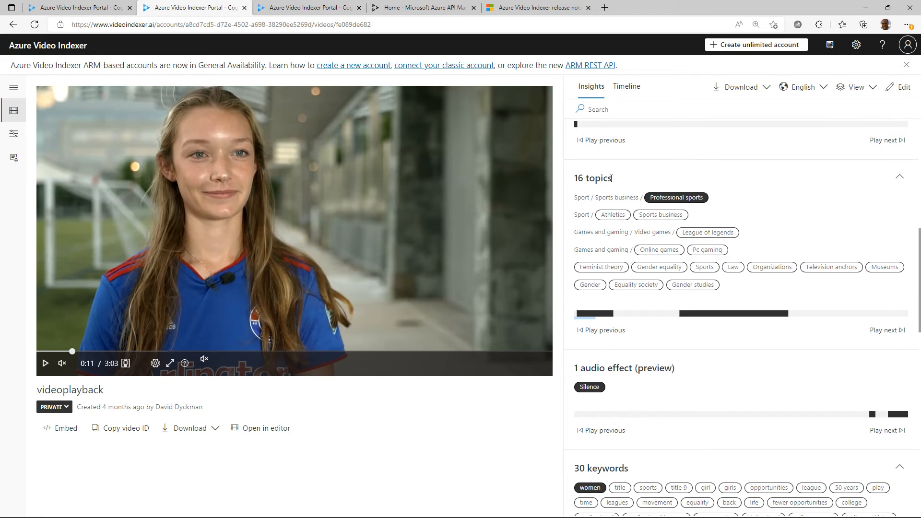
mouse_move(616, 180)
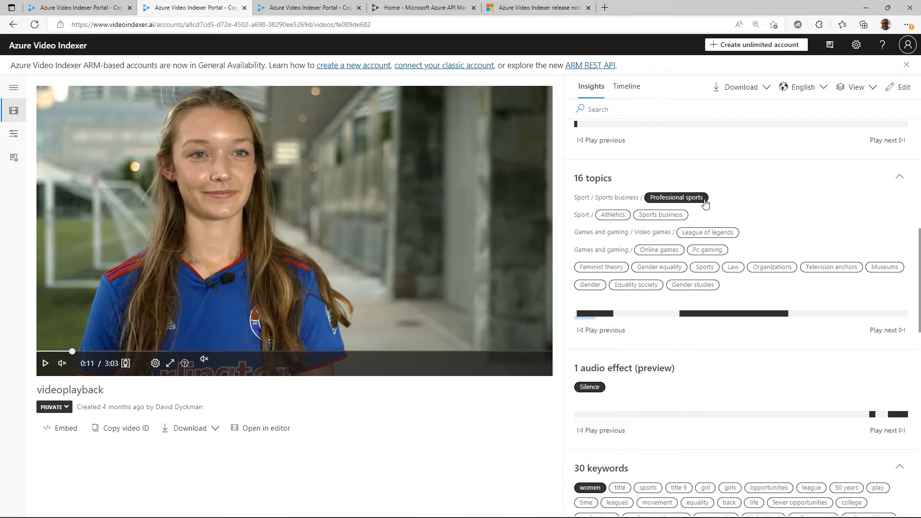
mouse_move(675, 196)
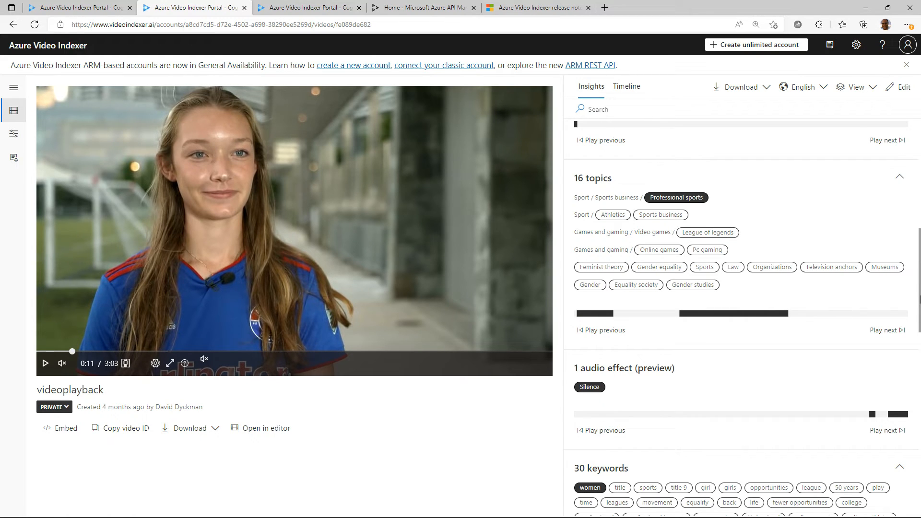
scroll("down", 3)
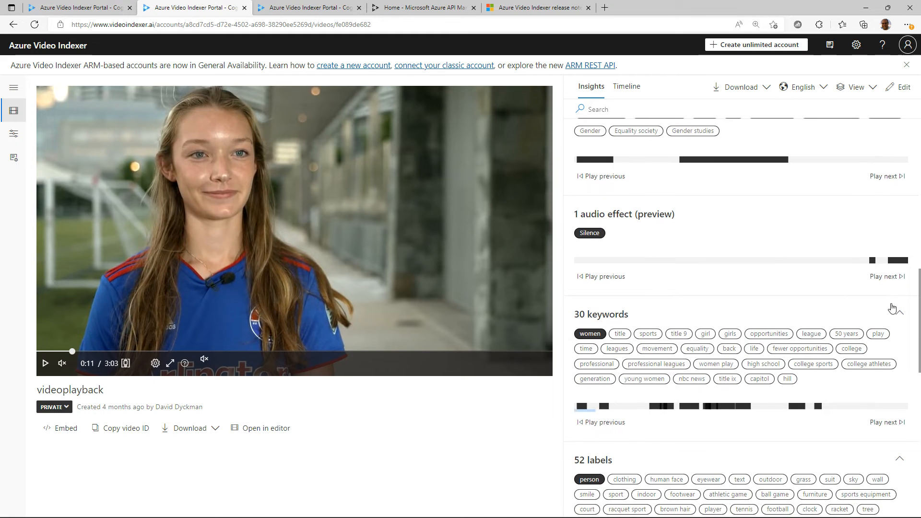
scroll("down", 3)
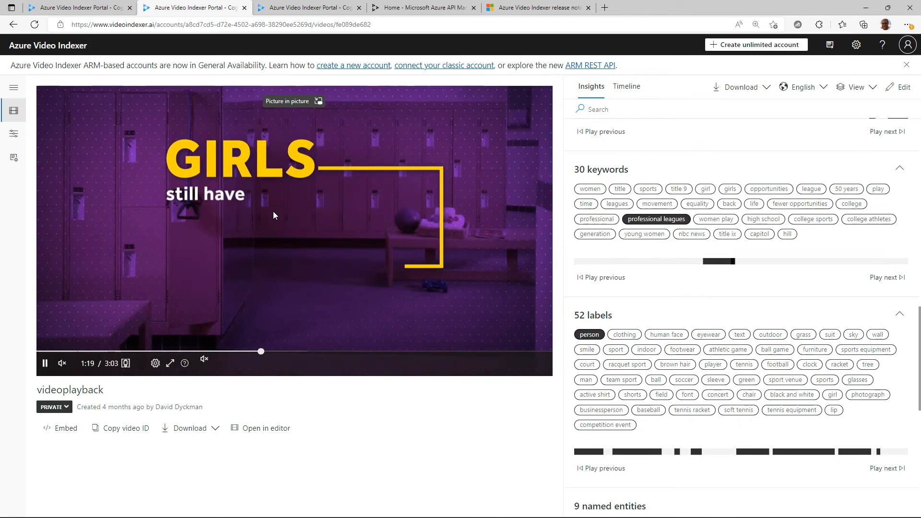
left_click(45, 363)
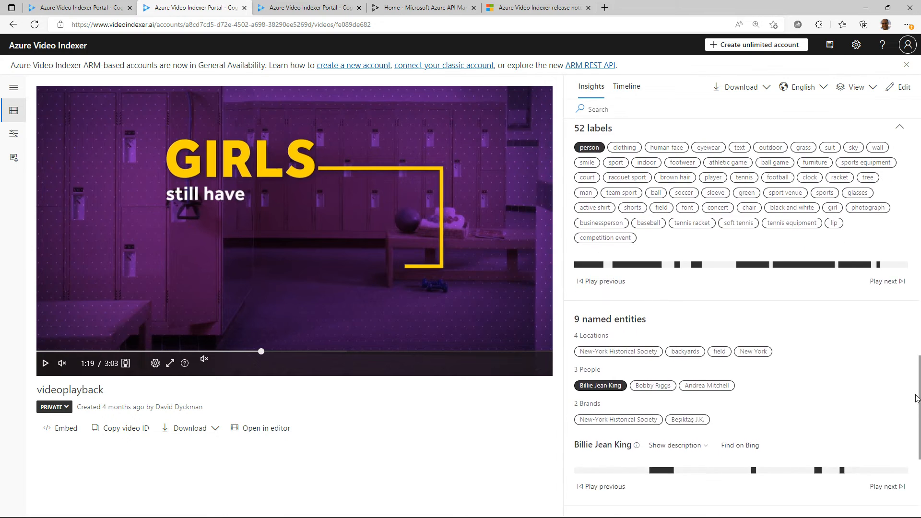
- Review labels and named entities, then show the timestamped transcript timeline
scroll("down", 3)
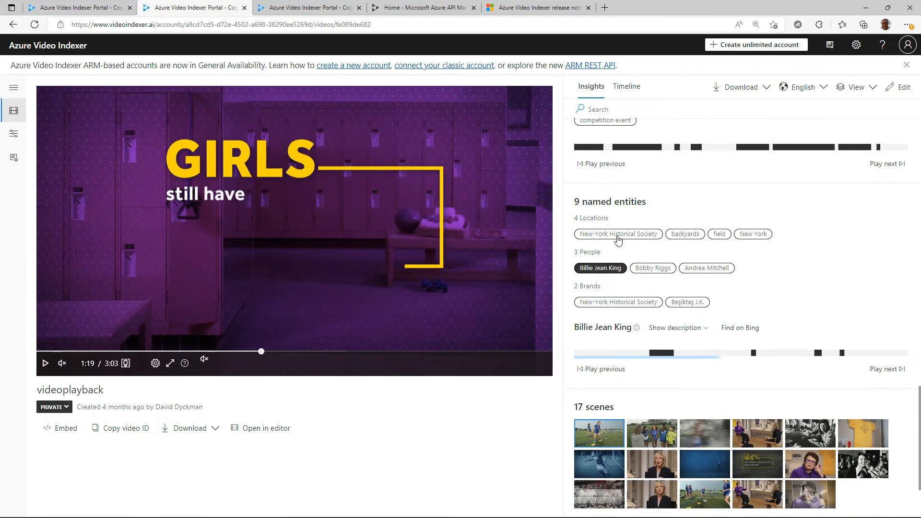
mouse_move(617, 233)
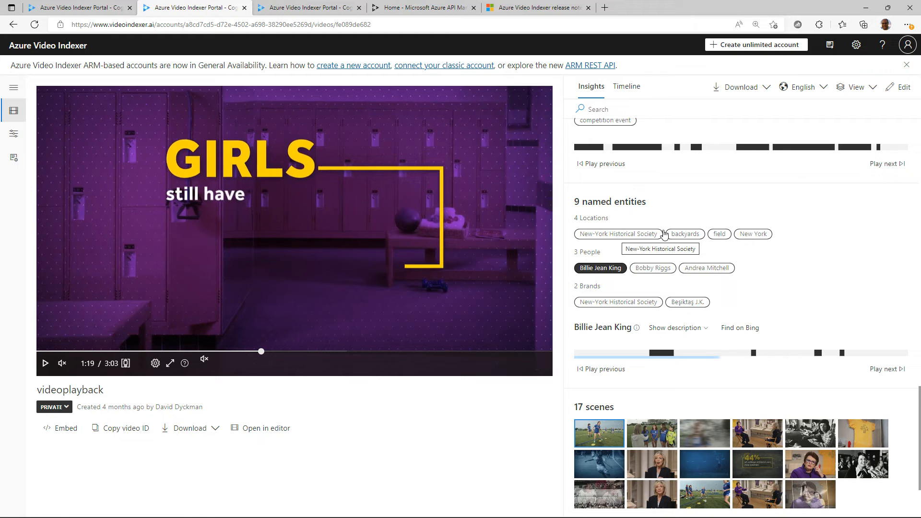
mouse_move(633, 270)
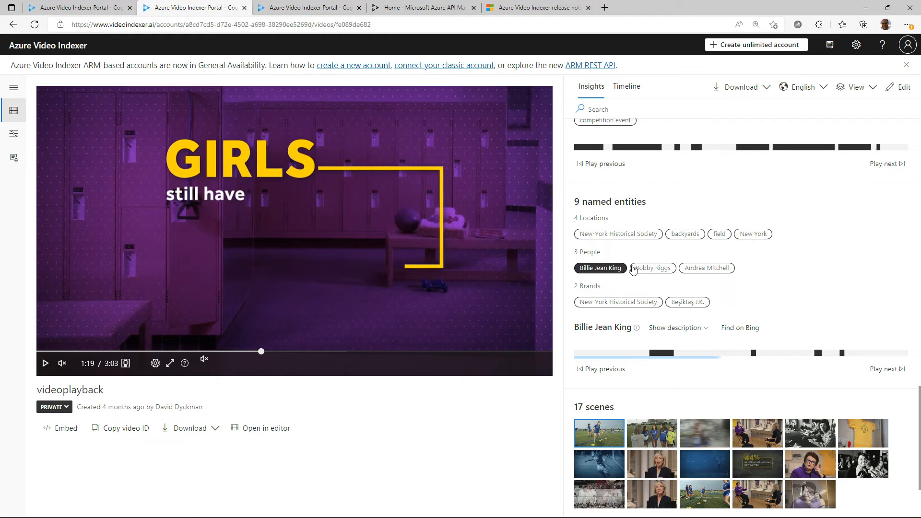
mouse_move(618, 302)
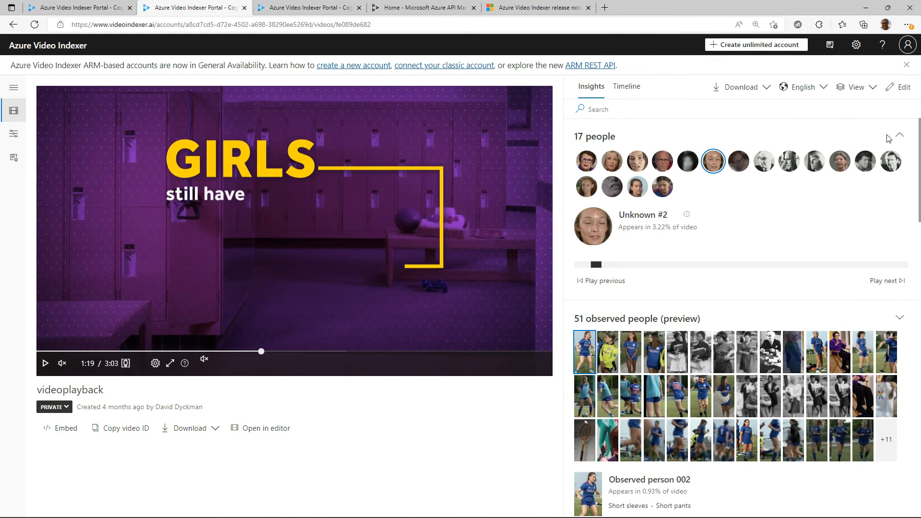
left_click(625, 87)
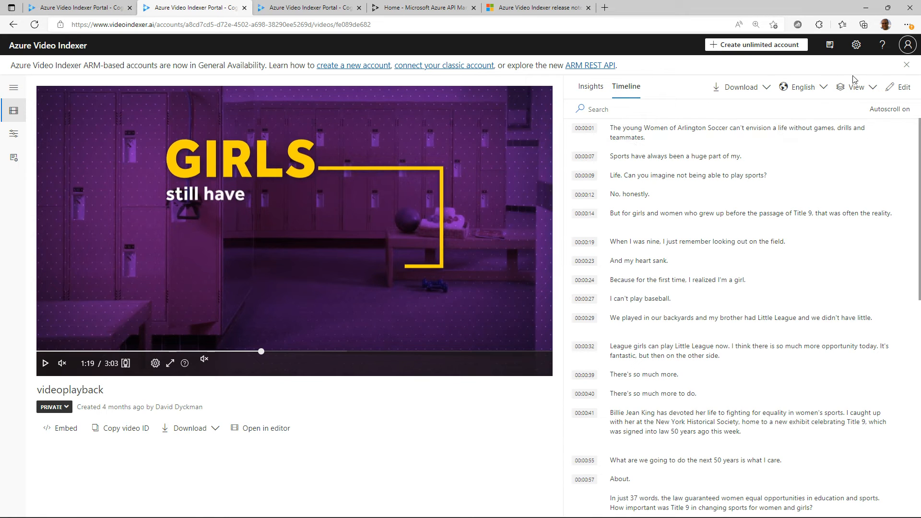
- Check the English language list, then put the transcript lines into edit mode
left_click(800, 86)
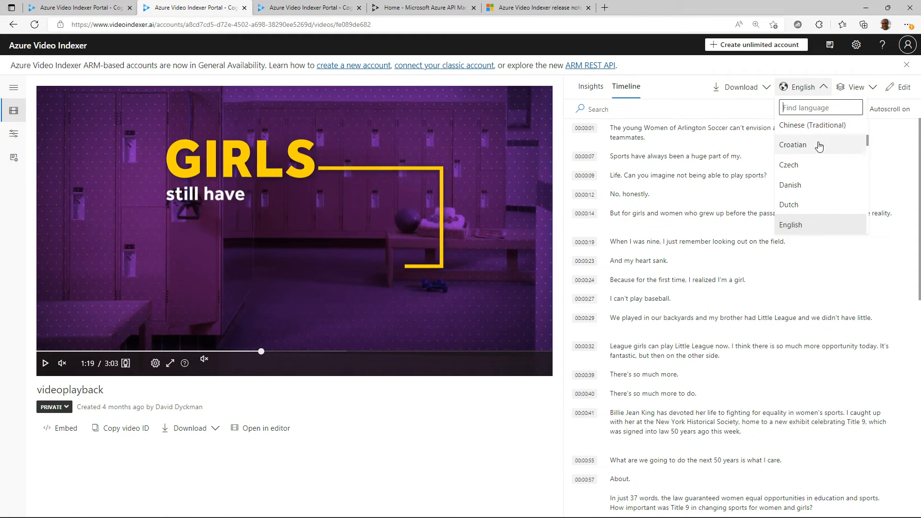
scroll("down", 3)
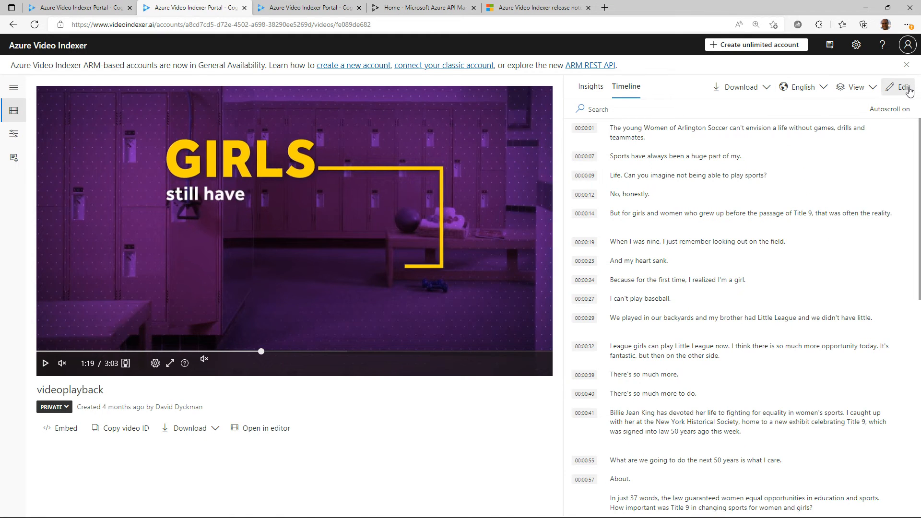
left_click(900, 86)
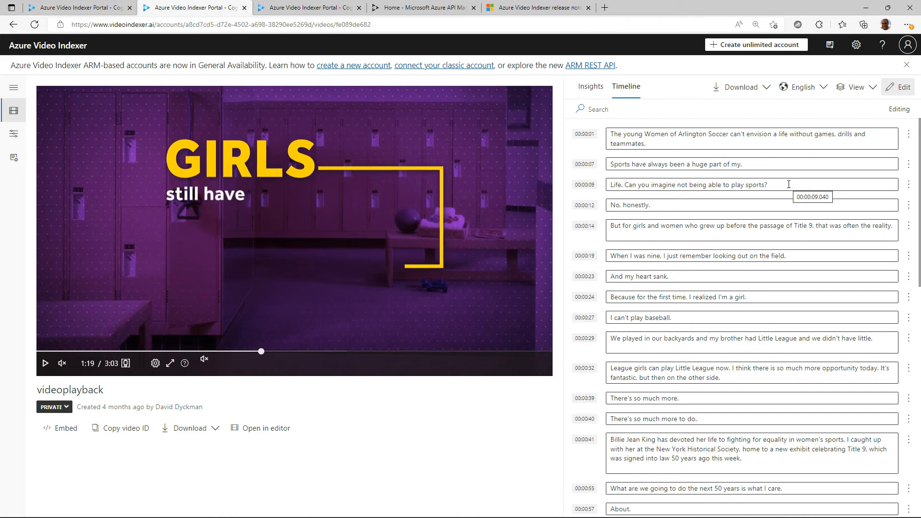
mouse_move(792, 186)
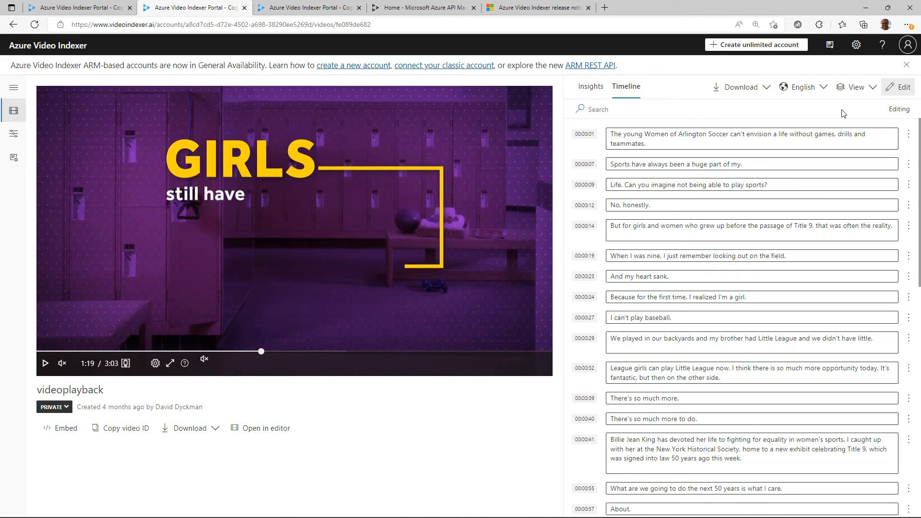
mouse_move(798, 87)
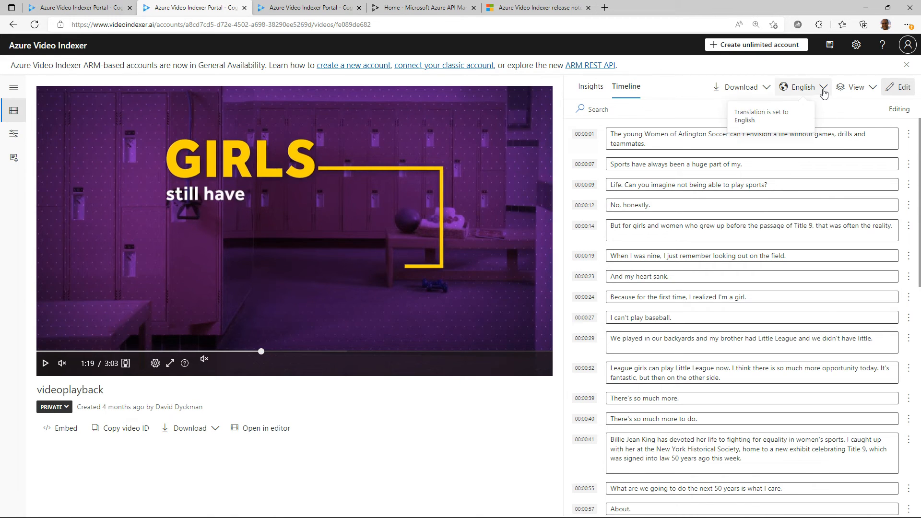
mouse_move(704, 93)
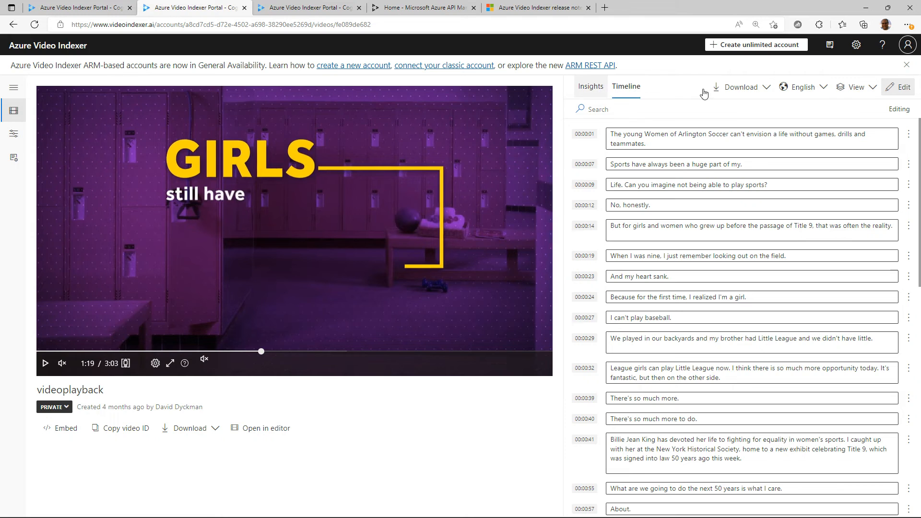
- Leave transcript editing and show the timeline View choices with only Transcript checked
left_click(855, 87)
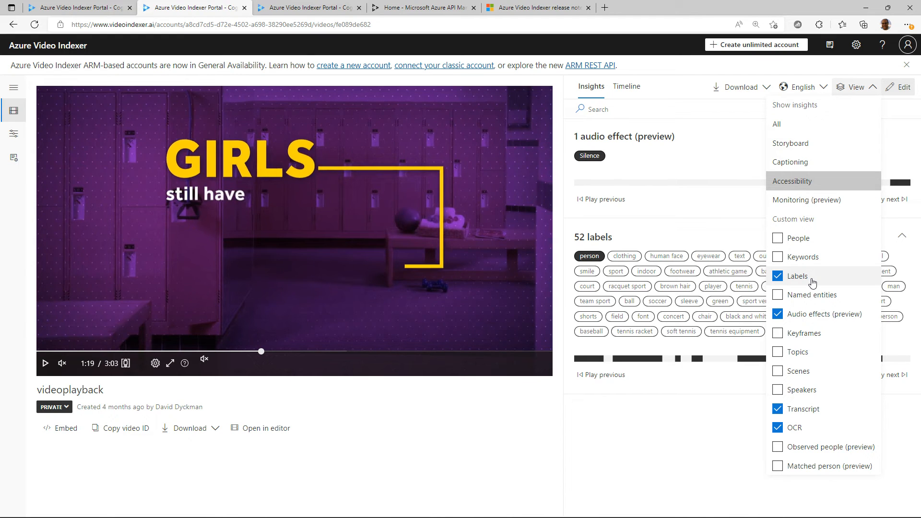
left_click(855, 86)
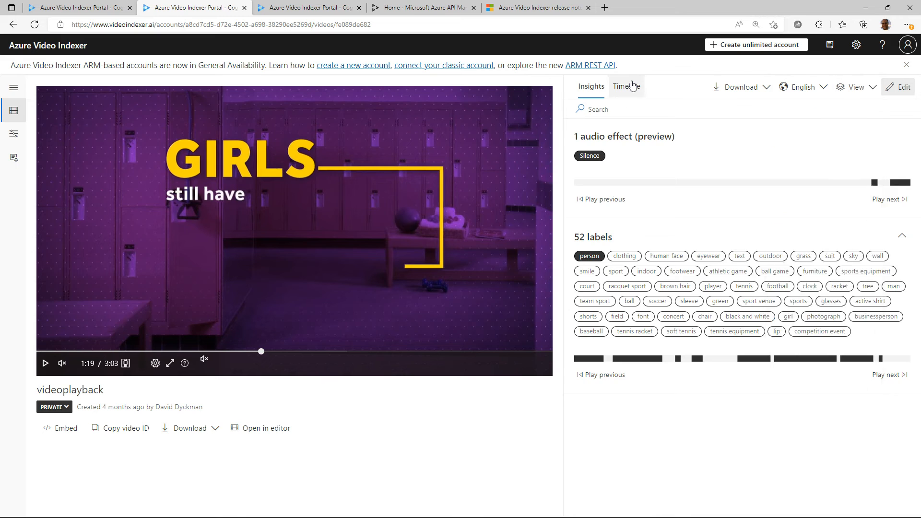
left_click(853, 86)
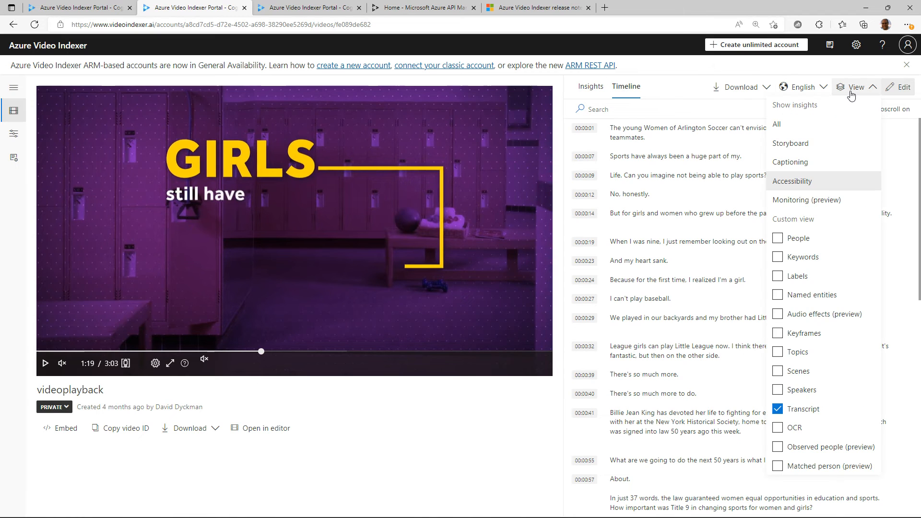
- Show only OCR text on the timeline and scroll to DOWNLOAD THE APP SUBSCRIBE
left_click(776, 427)
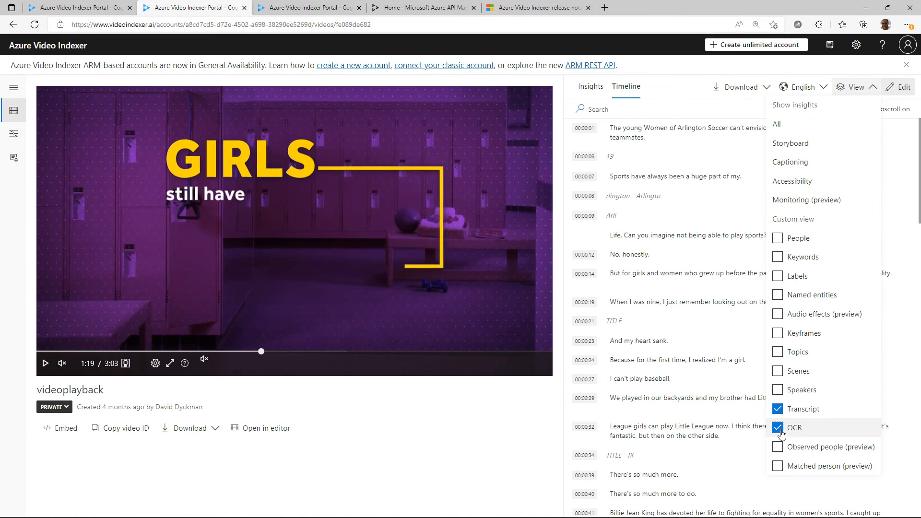
left_click(777, 408)
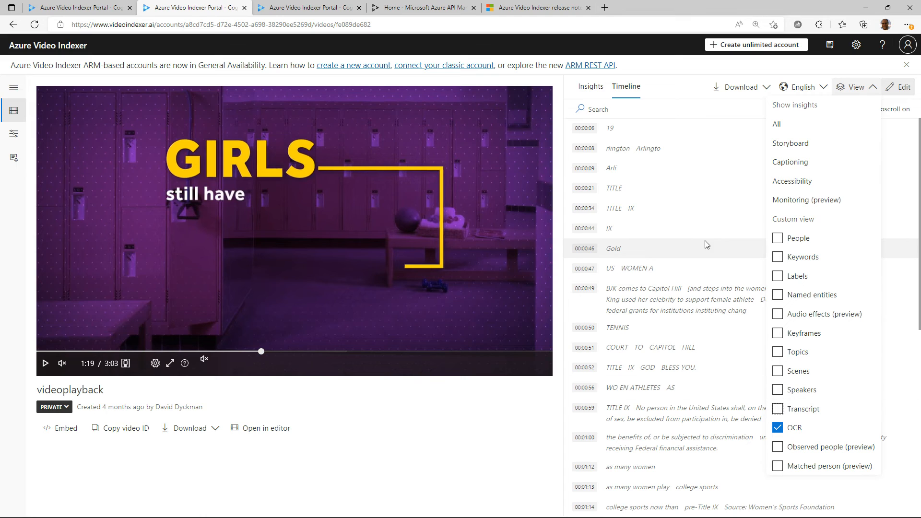
left_click(853, 86)
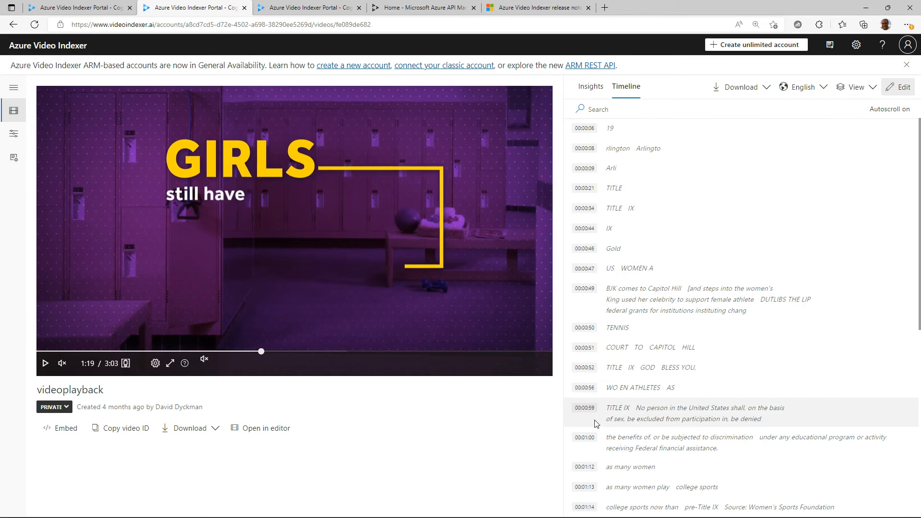
mouse_move(628, 209)
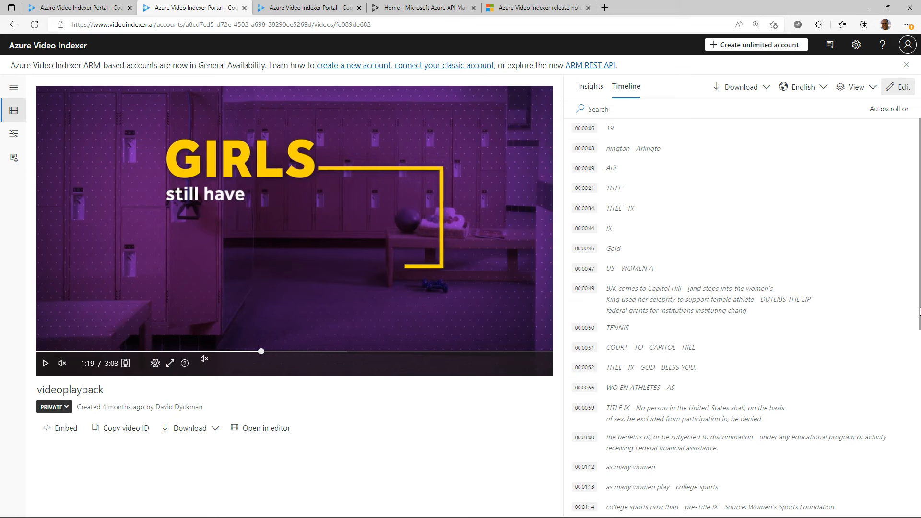
scroll("down", 3)
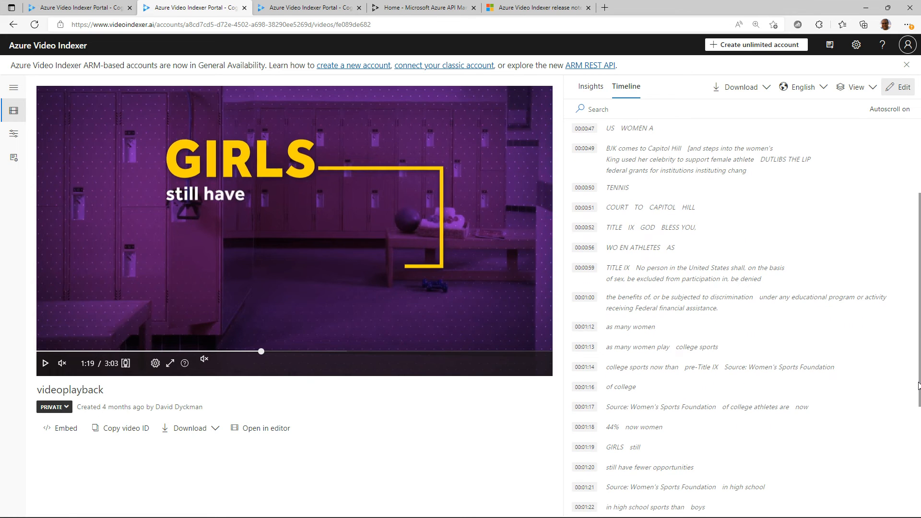
scroll("down", 3)
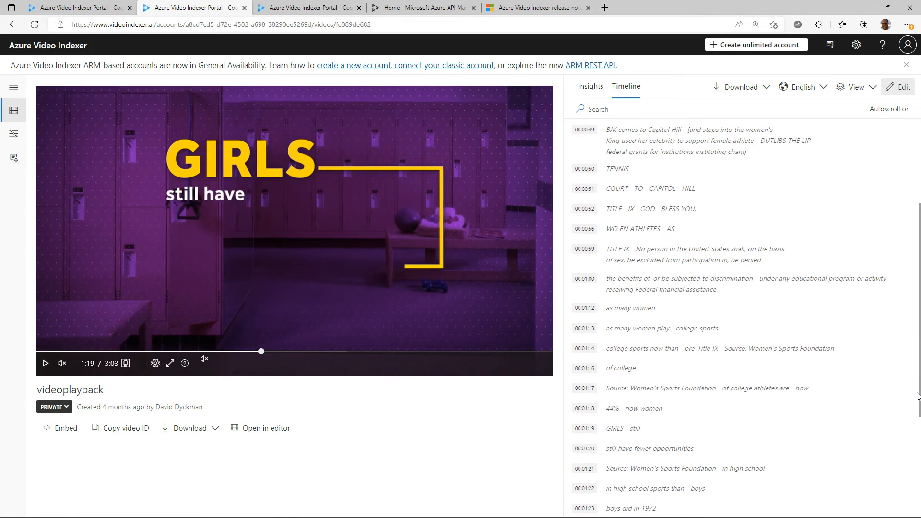
scroll("down", 3)
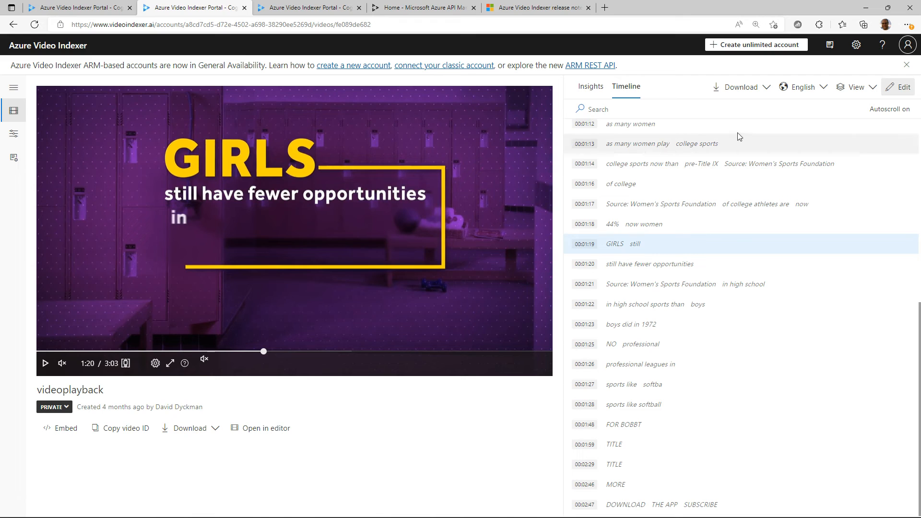
mouse_move(803, 86)
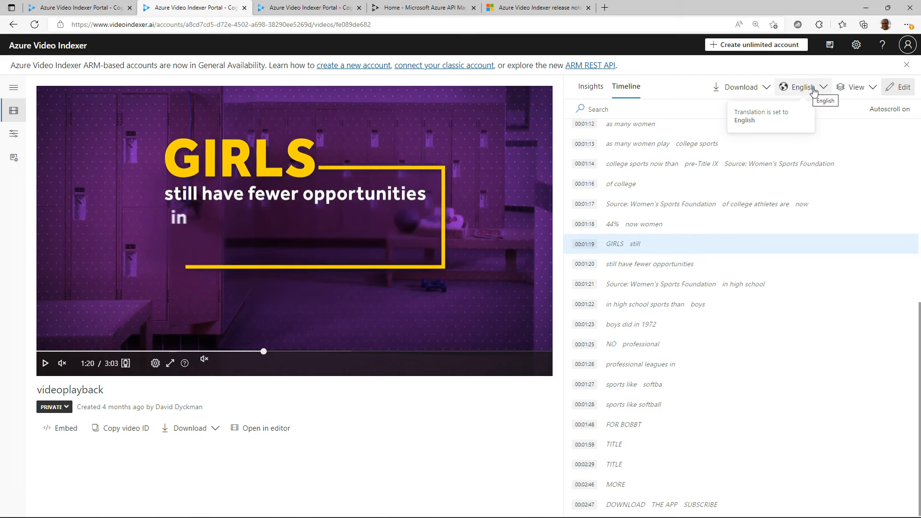
- Show the Download menu: Insights JSON, Artifacts ZIP, source video and closed captions
left_click(740, 86)
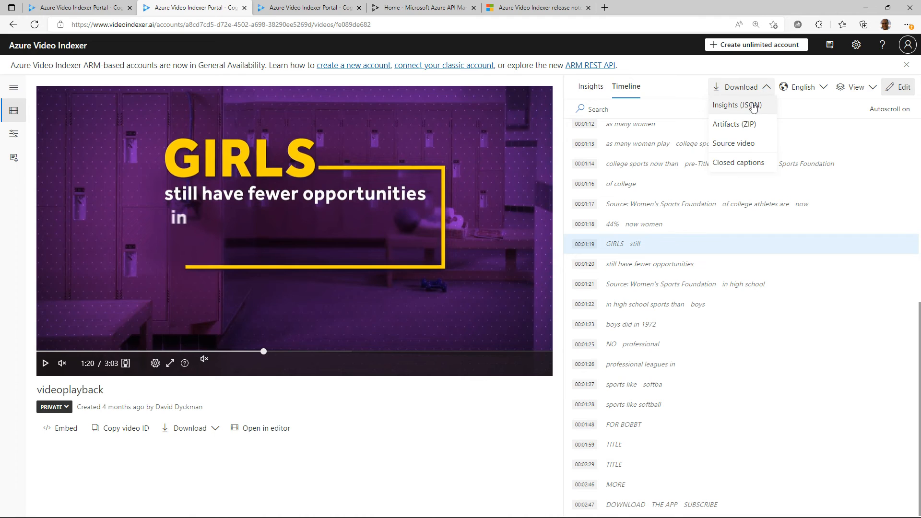
mouse_move(735, 104)
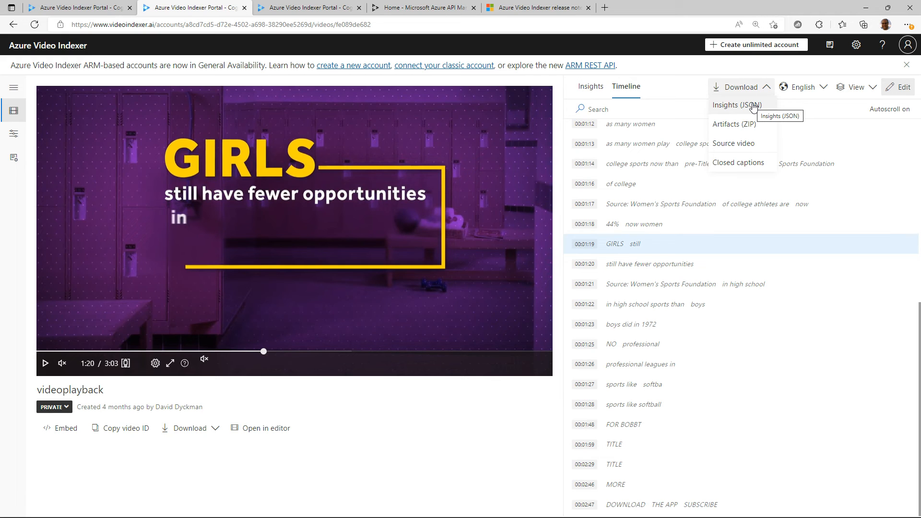
mouse_move(748, 165)
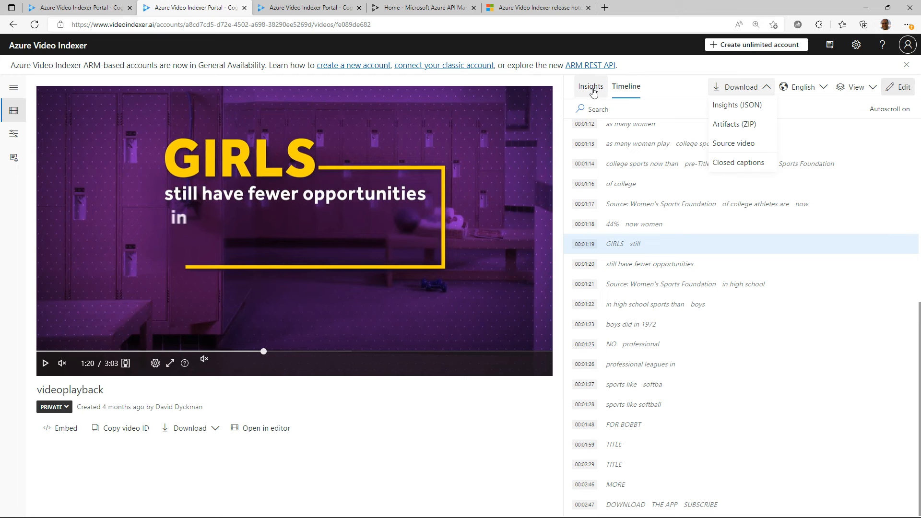
- Play the A001_C007 clip and review its clapperboard slate details, then go to the Developer Portal
left_click(590, 86)
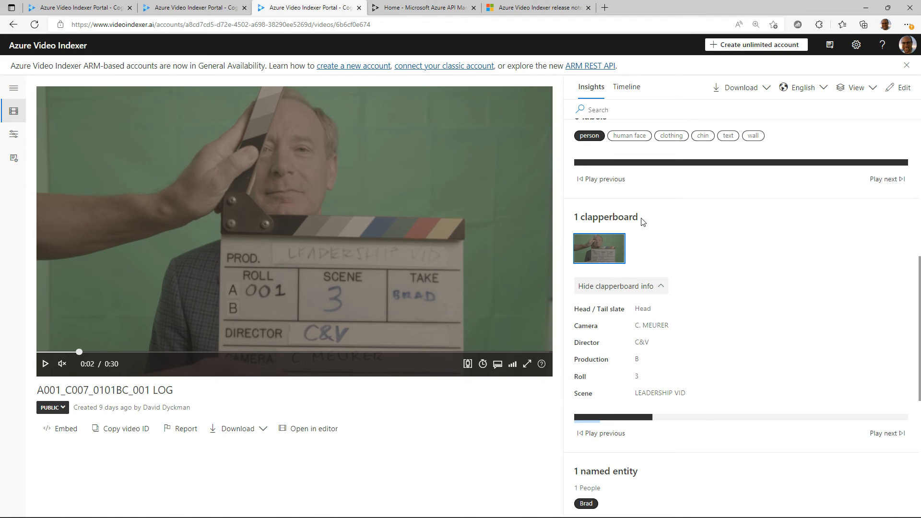
mouse_move(638, 220)
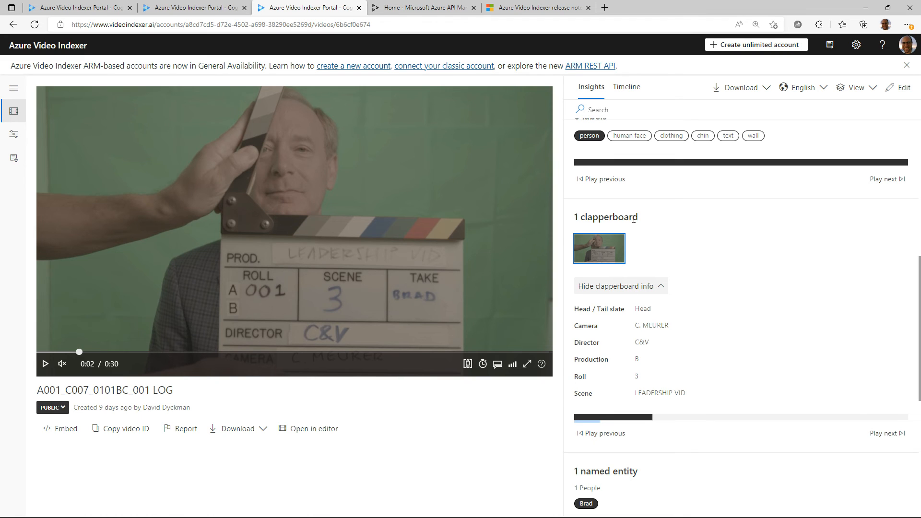
mouse_move(598, 247)
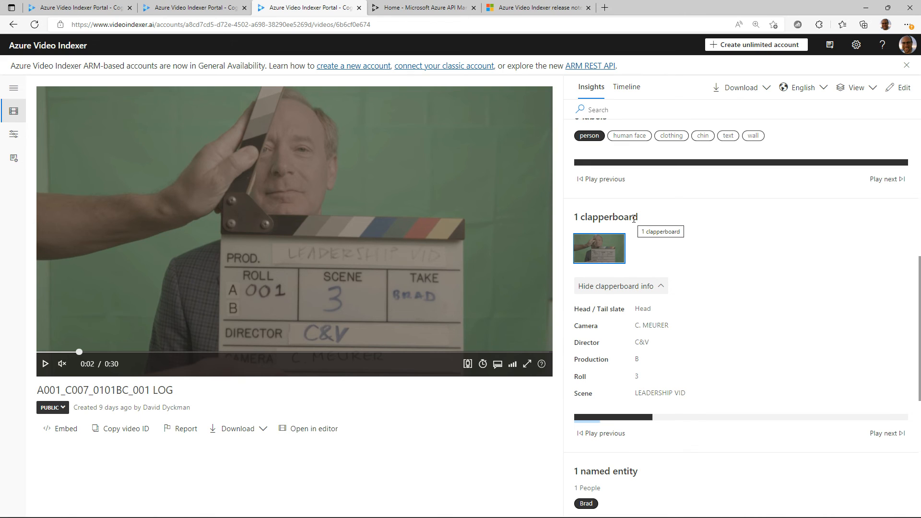
mouse_move(440, 287)
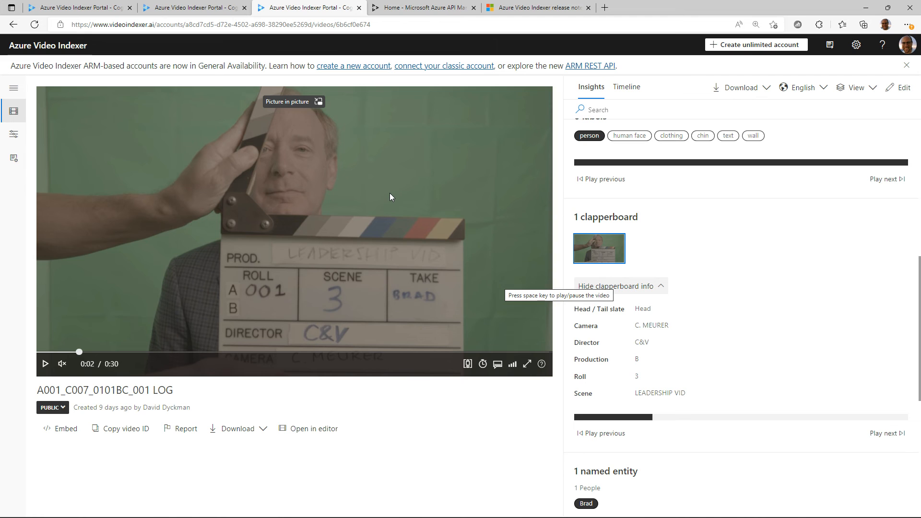
left_click(527, 363)
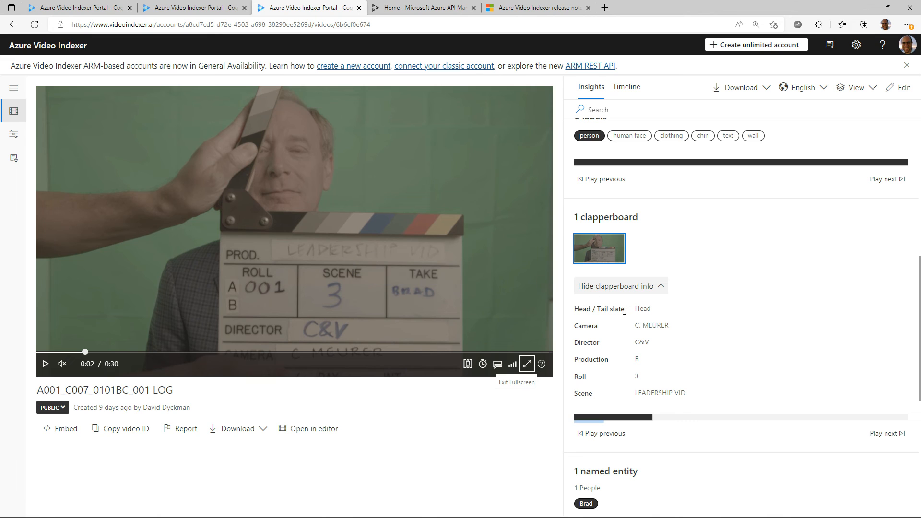
mouse_move(622, 330)
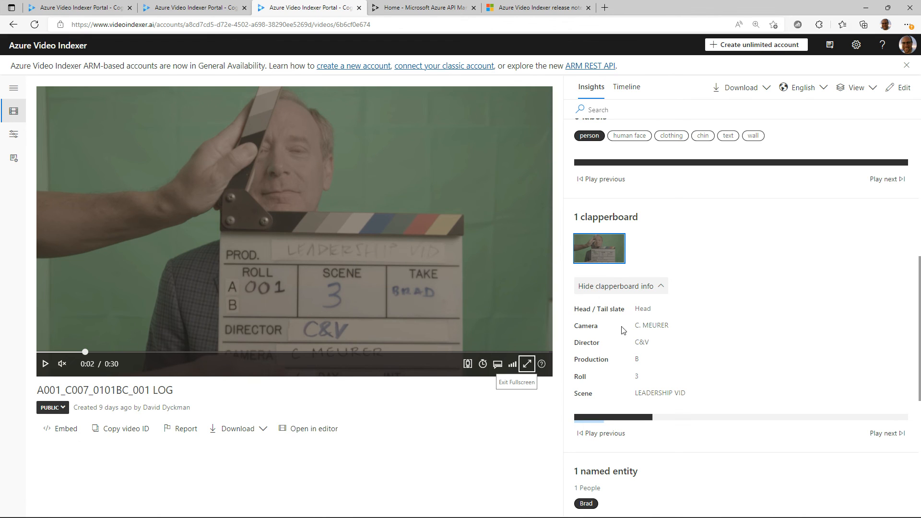
mouse_move(618, 396)
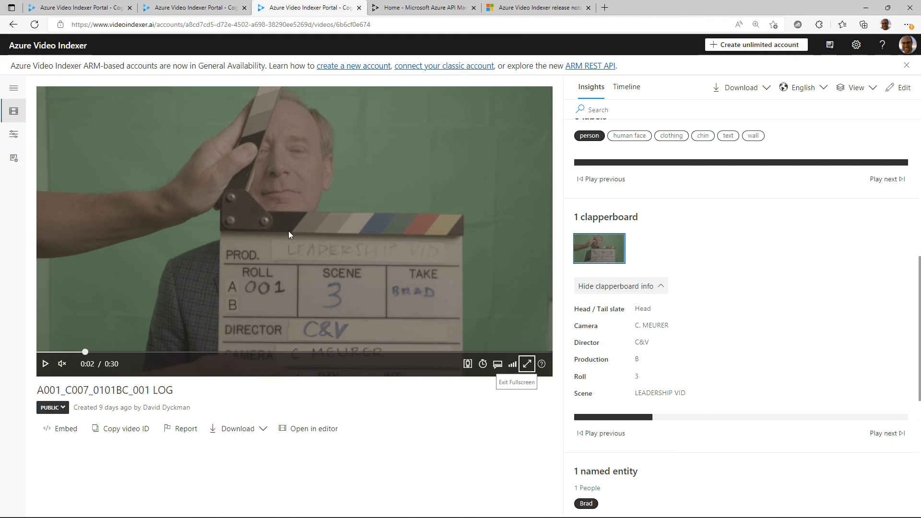
mouse_move(309, 231)
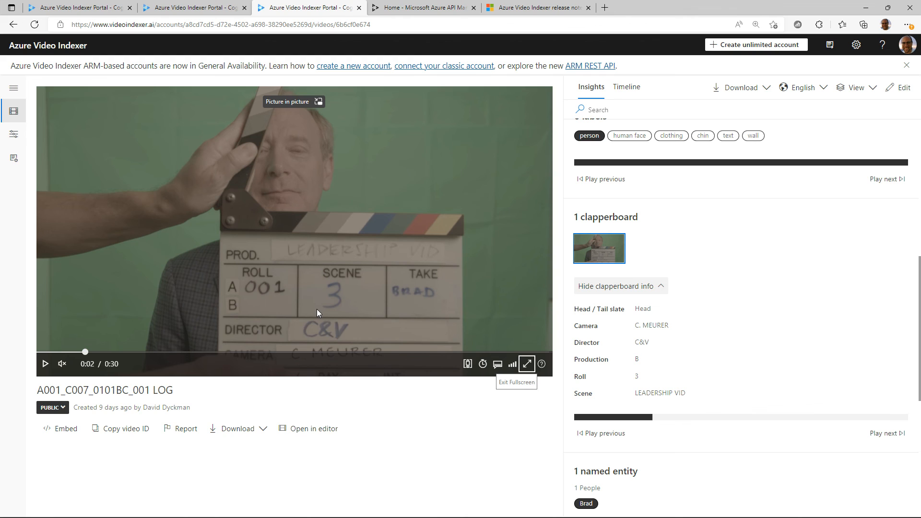
mouse_move(320, 310)
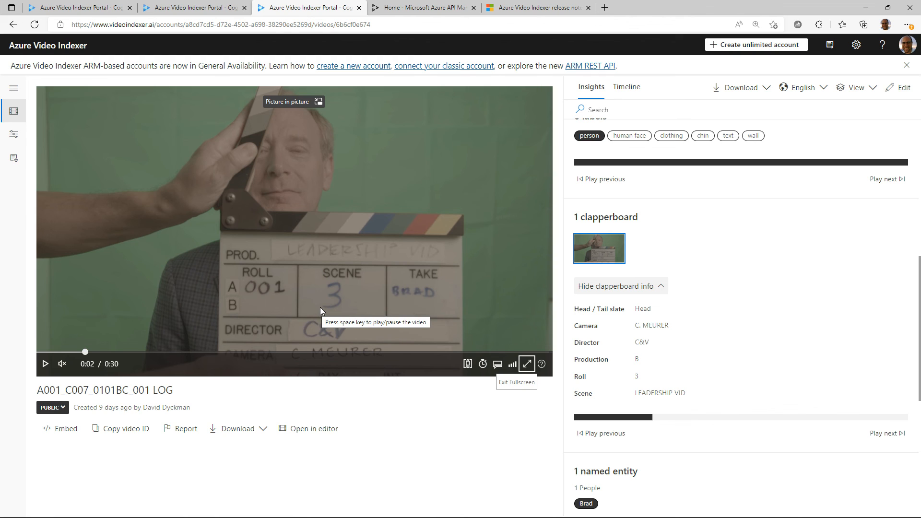
mouse_move(332, 275)
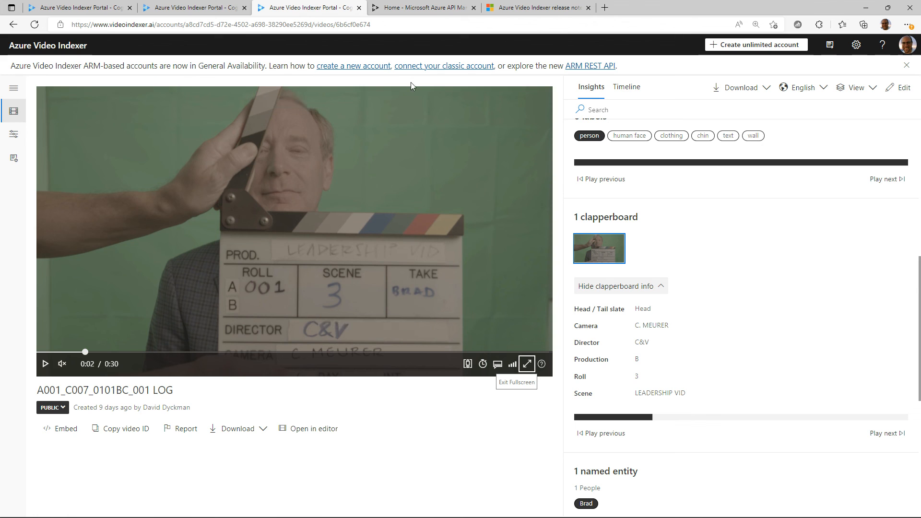
left_click(421, 8)
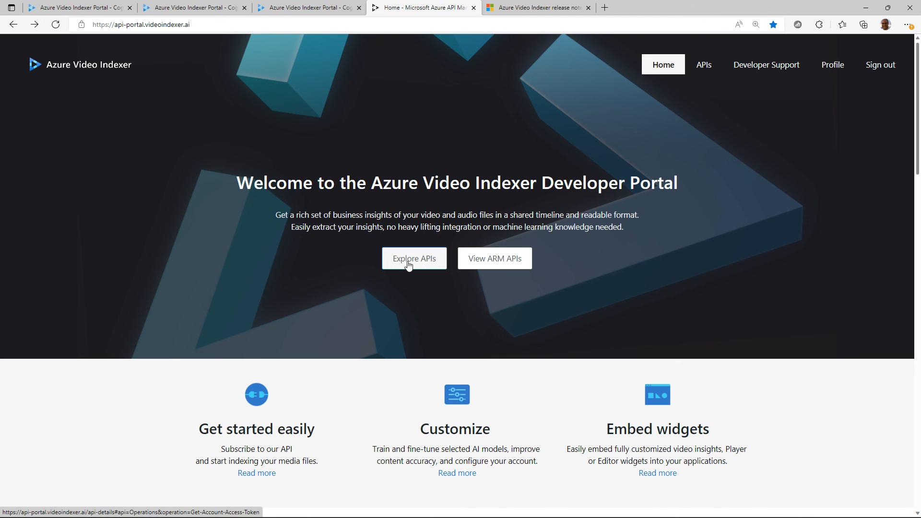
- Explore the APIs and scroll through the Get Account Access Token operation reference
left_click(414, 258)
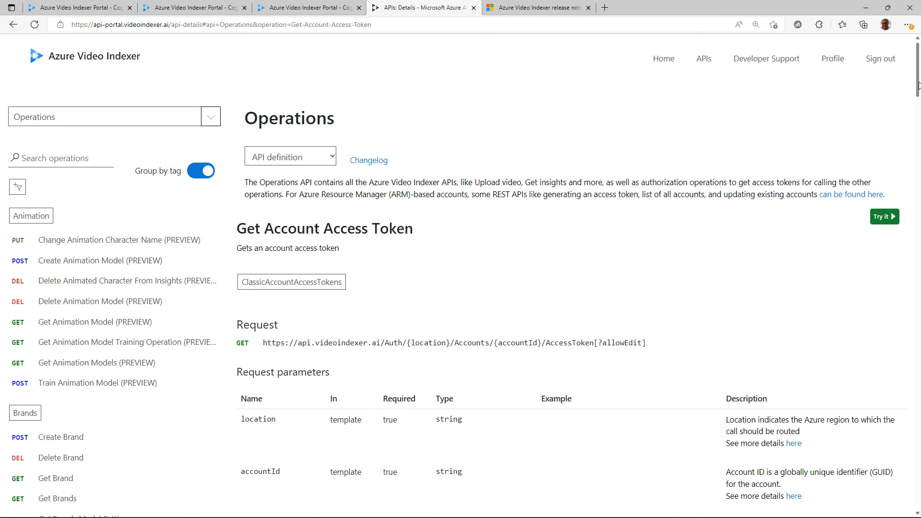
scroll("down", 3)
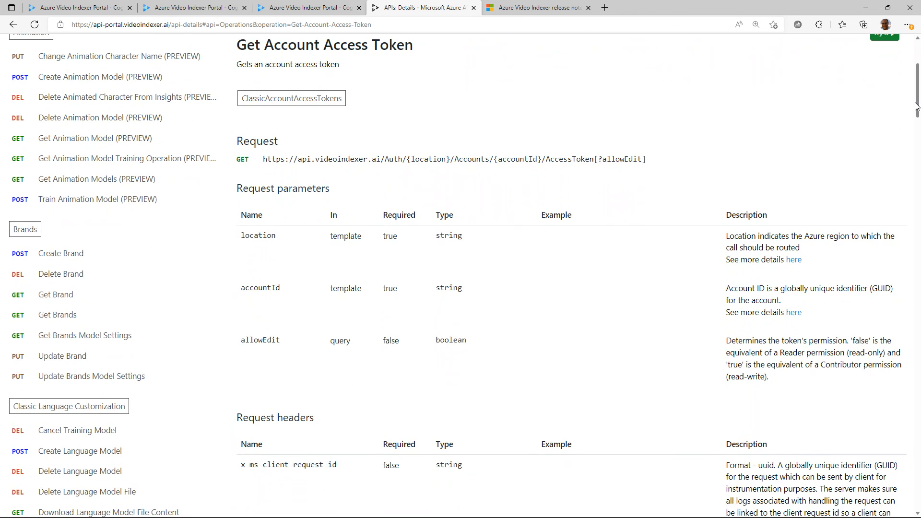
scroll("down", 3)
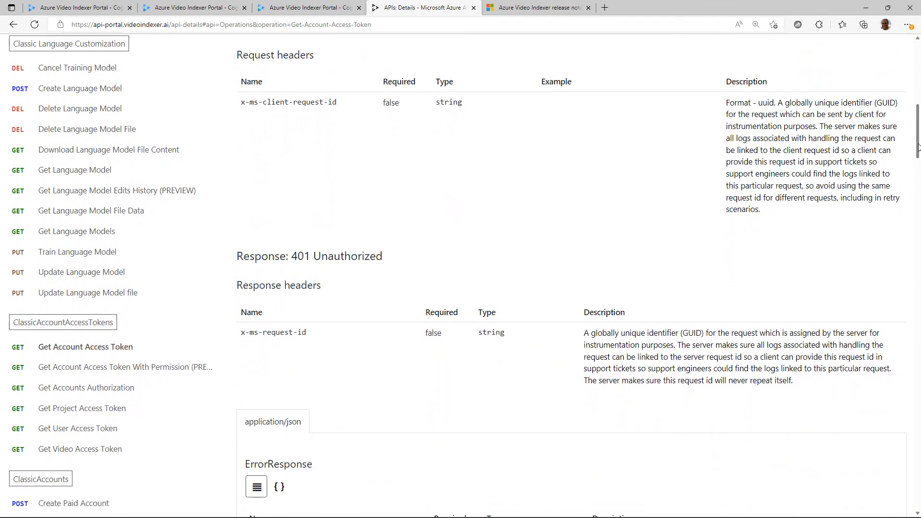
scroll("down", 3)
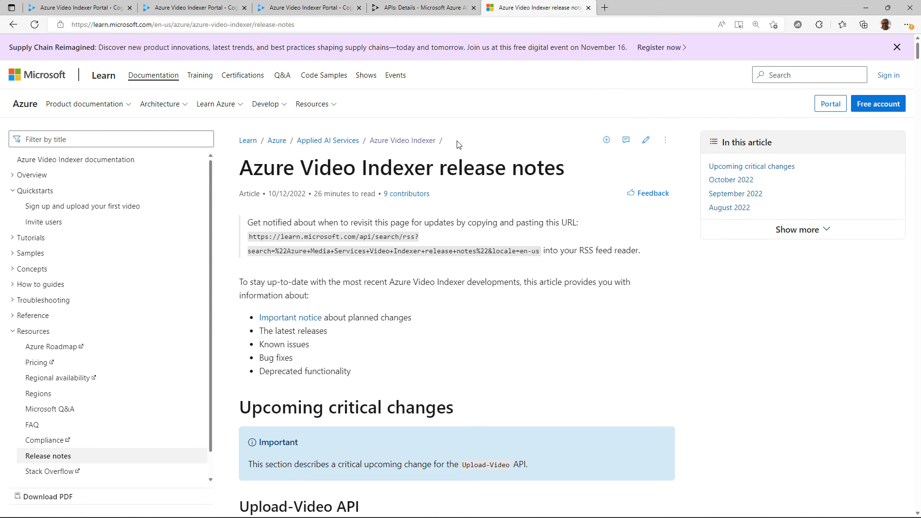
- Scroll the release notes past upcoming critical changes to recent entries like Azure Monitor integration
left_click(111, 139)
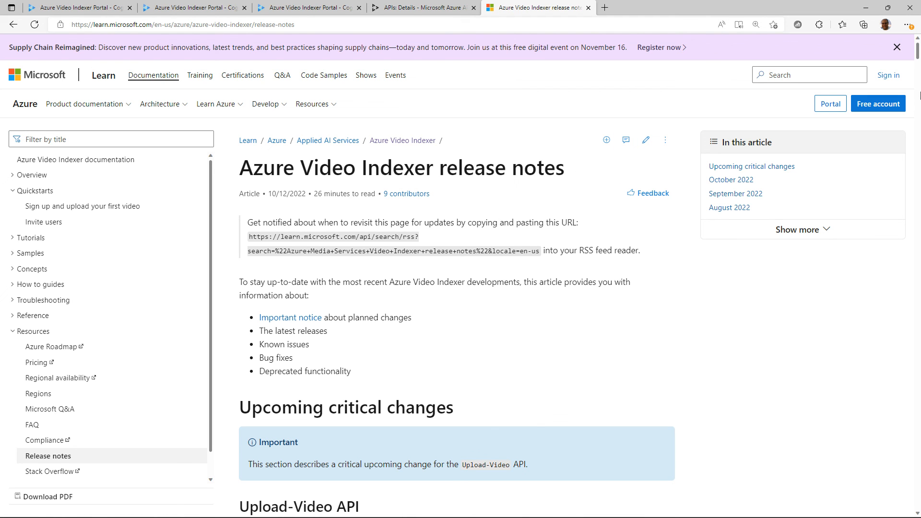
scroll("down", 3)
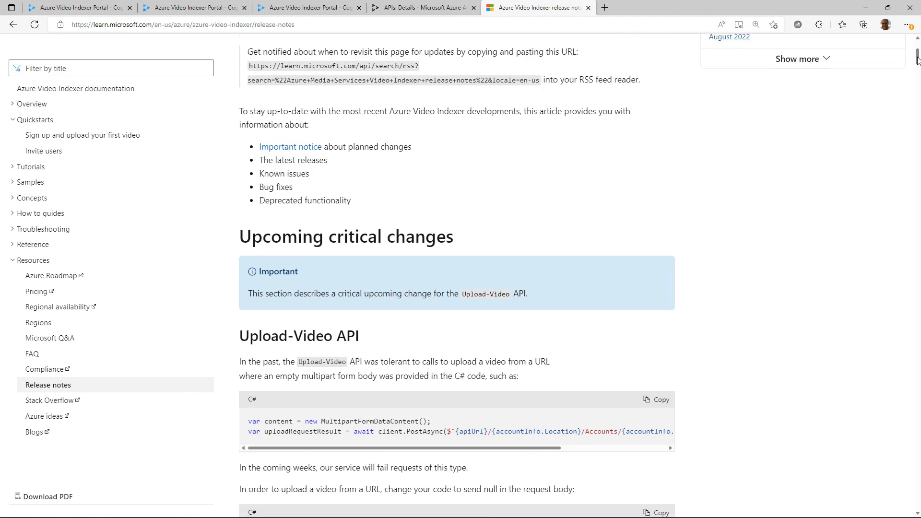
scroll("down", 3)
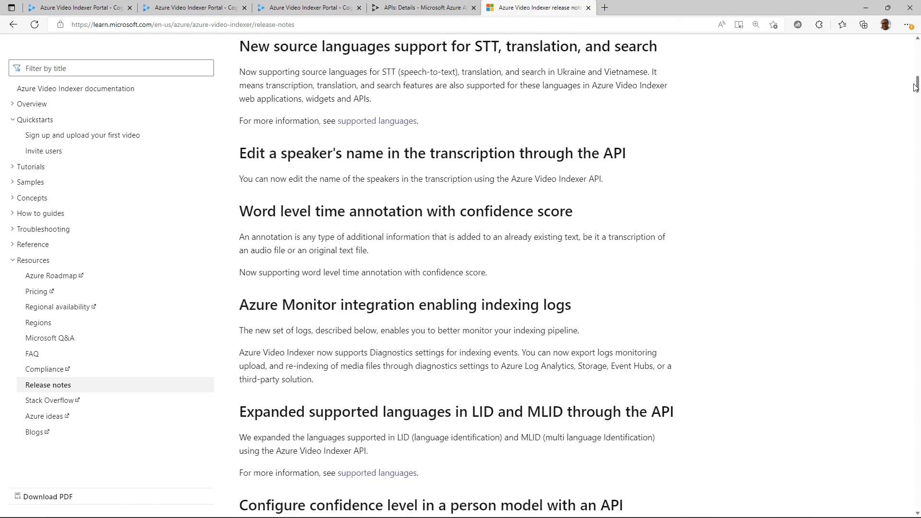